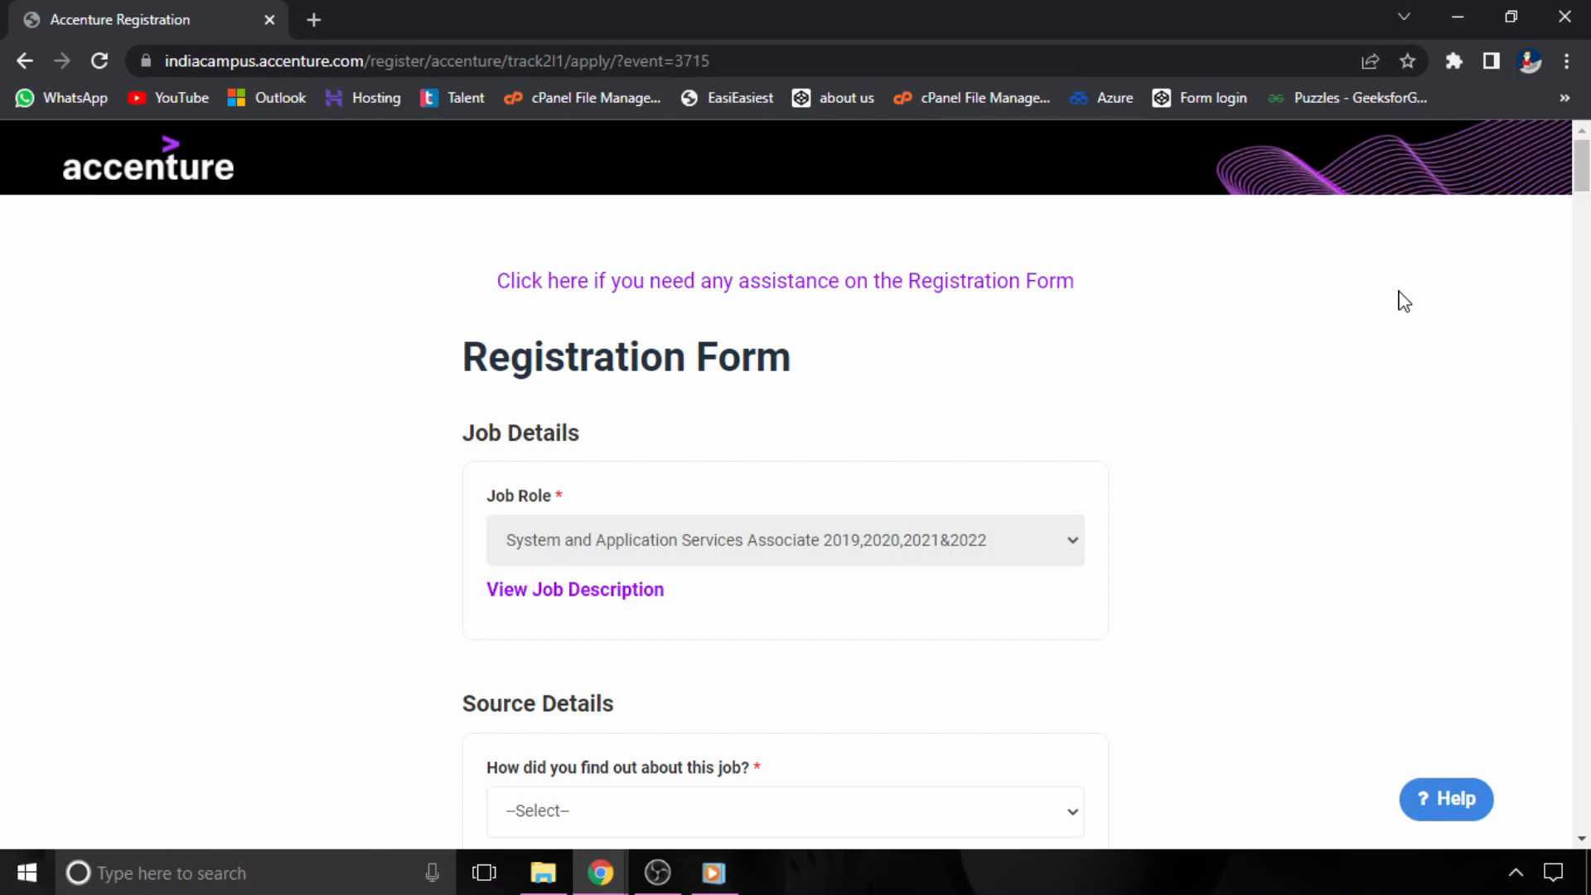
pyautogui.moveTo(1203, 353)
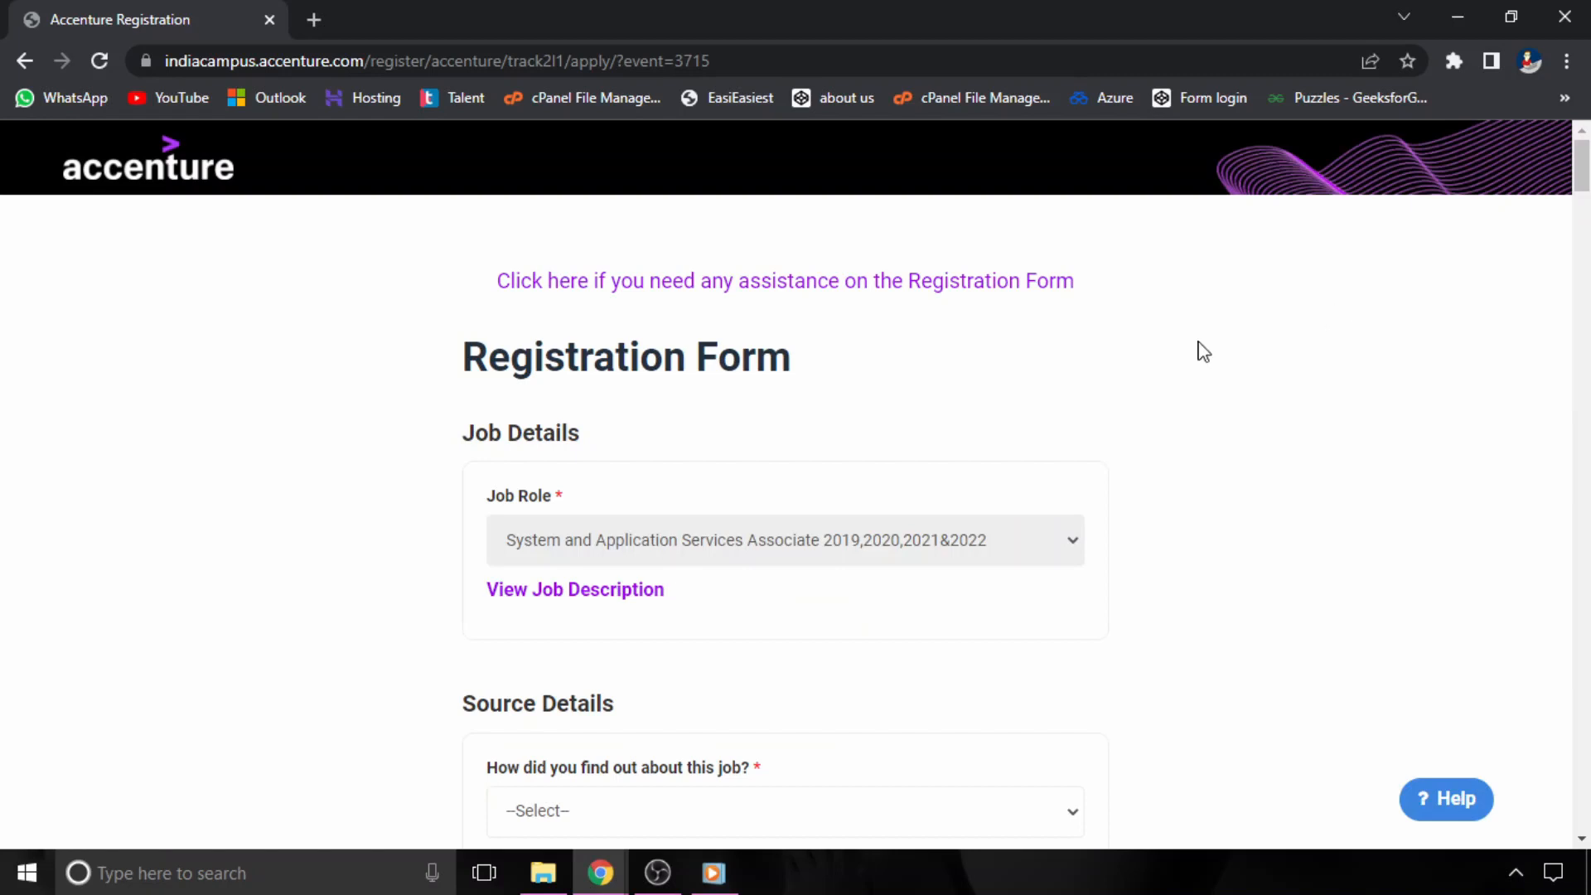
# - Open the job description and highlight the role name and eligible graduation years
pyautogui.click(575, 589)
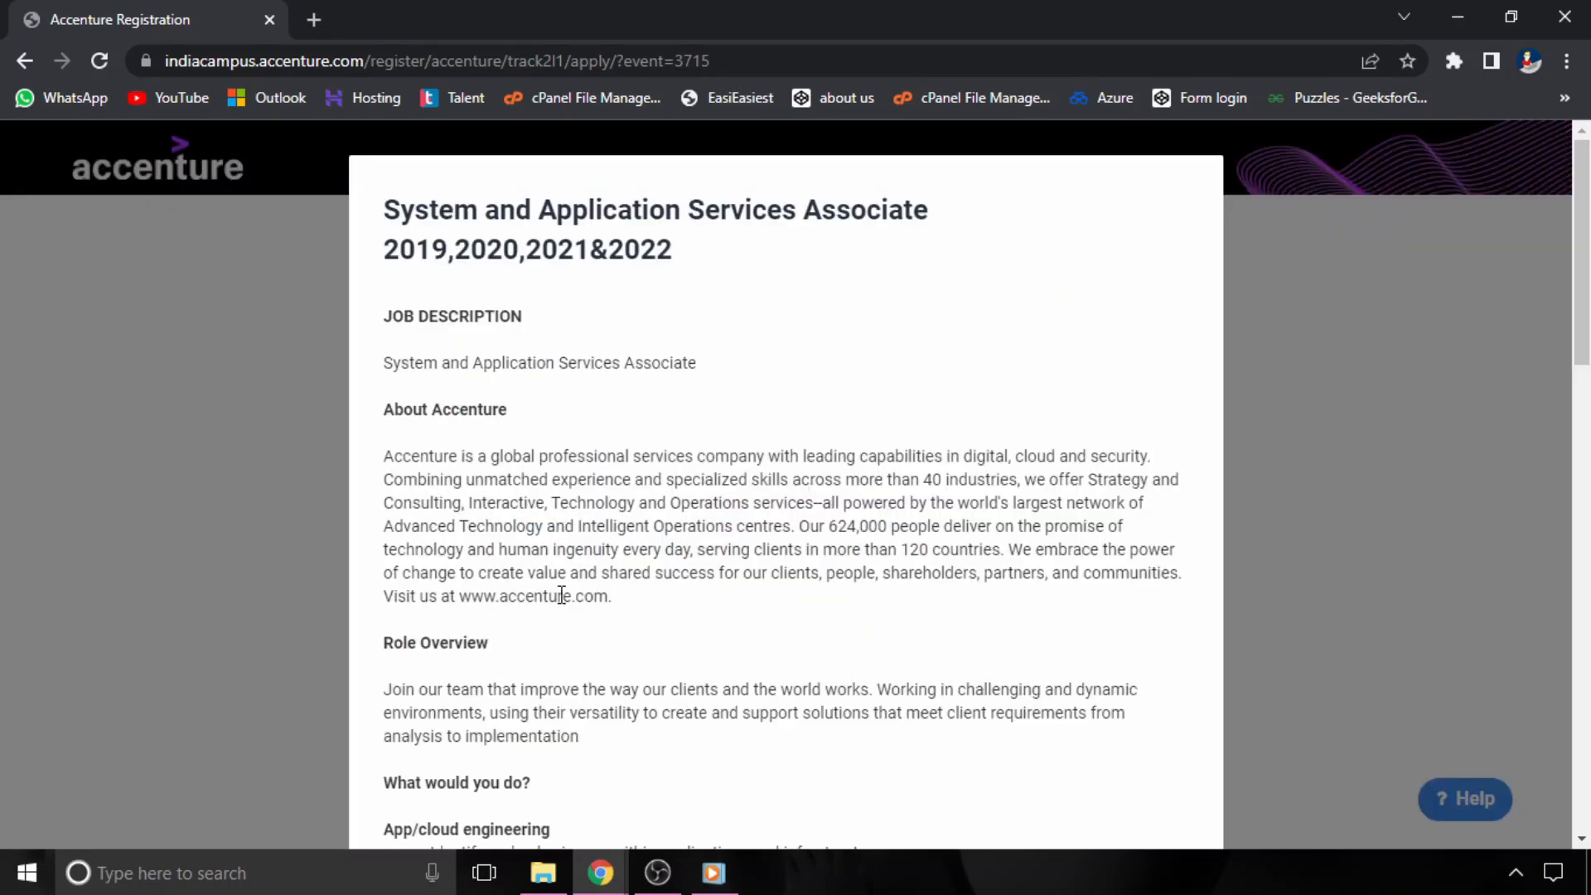
pyautogui.moveTo(384, 363); pyautogui.dragTo(541, 362)
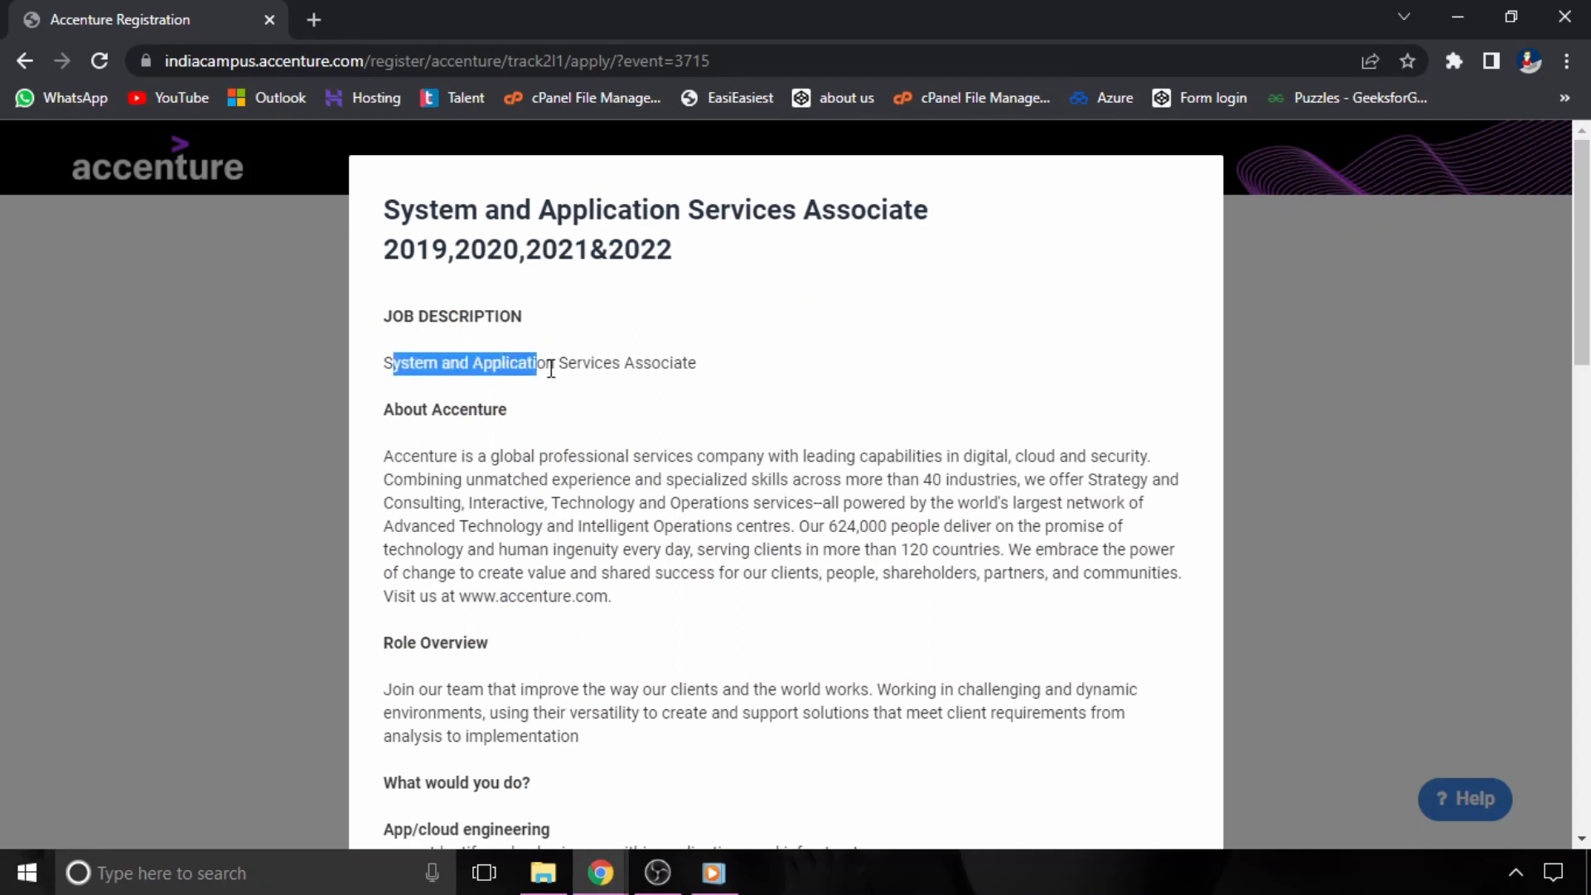
pyautogui.click(685, 262)
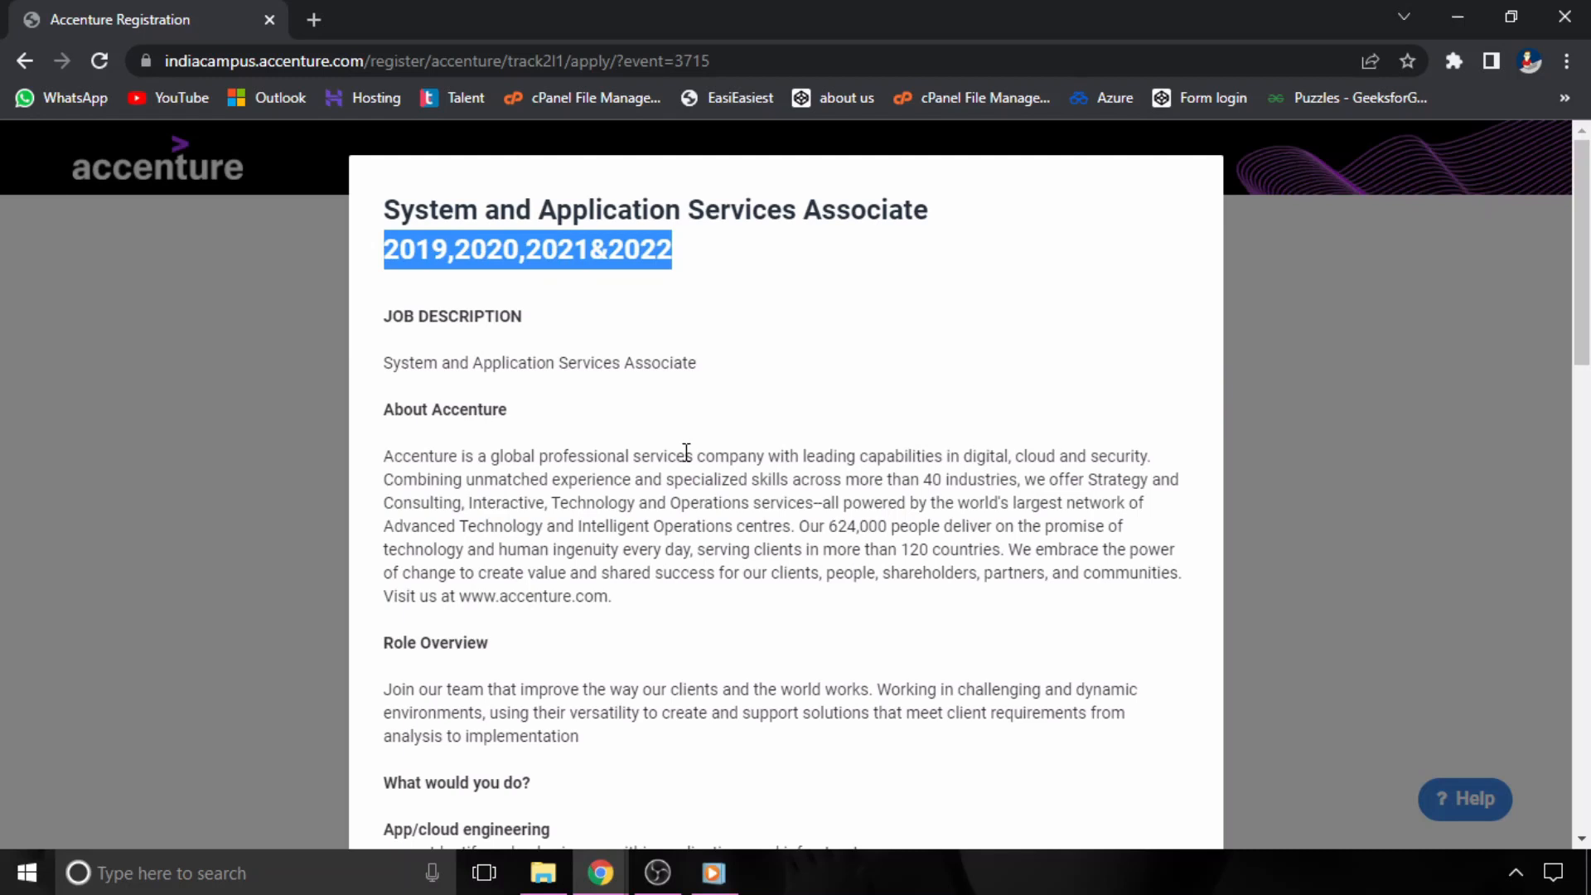
# - Highlight the 'What we need?' eligibility lines: no active backlogs and allowed education gap
pyautogui.scroll(-3)
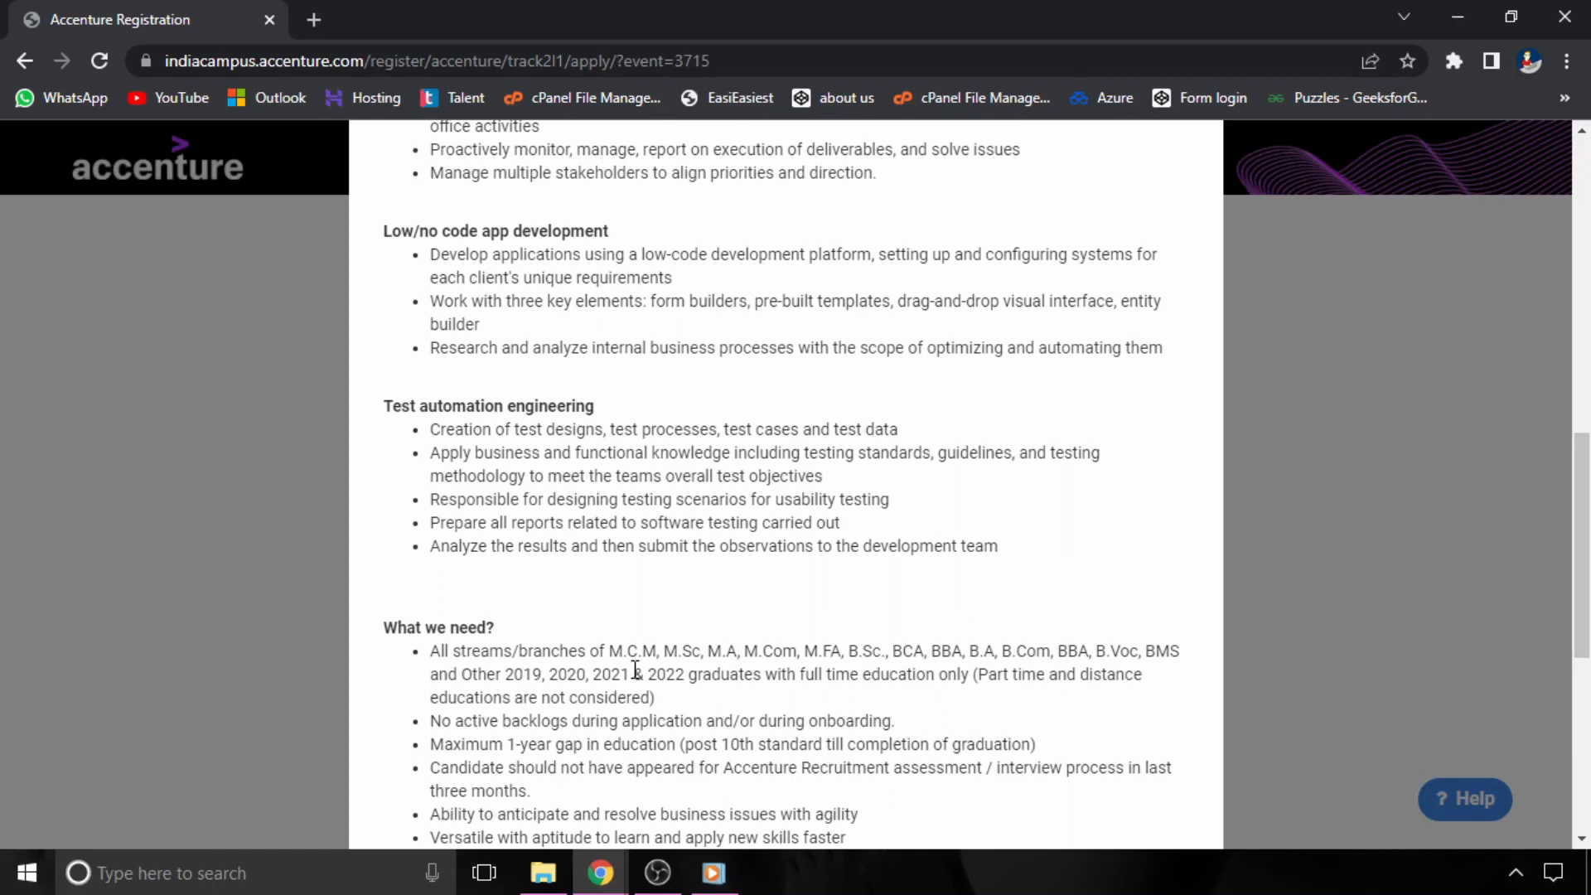
pyautogui.moveTo(636, 651); pyautogui.dragTo(954, 674)
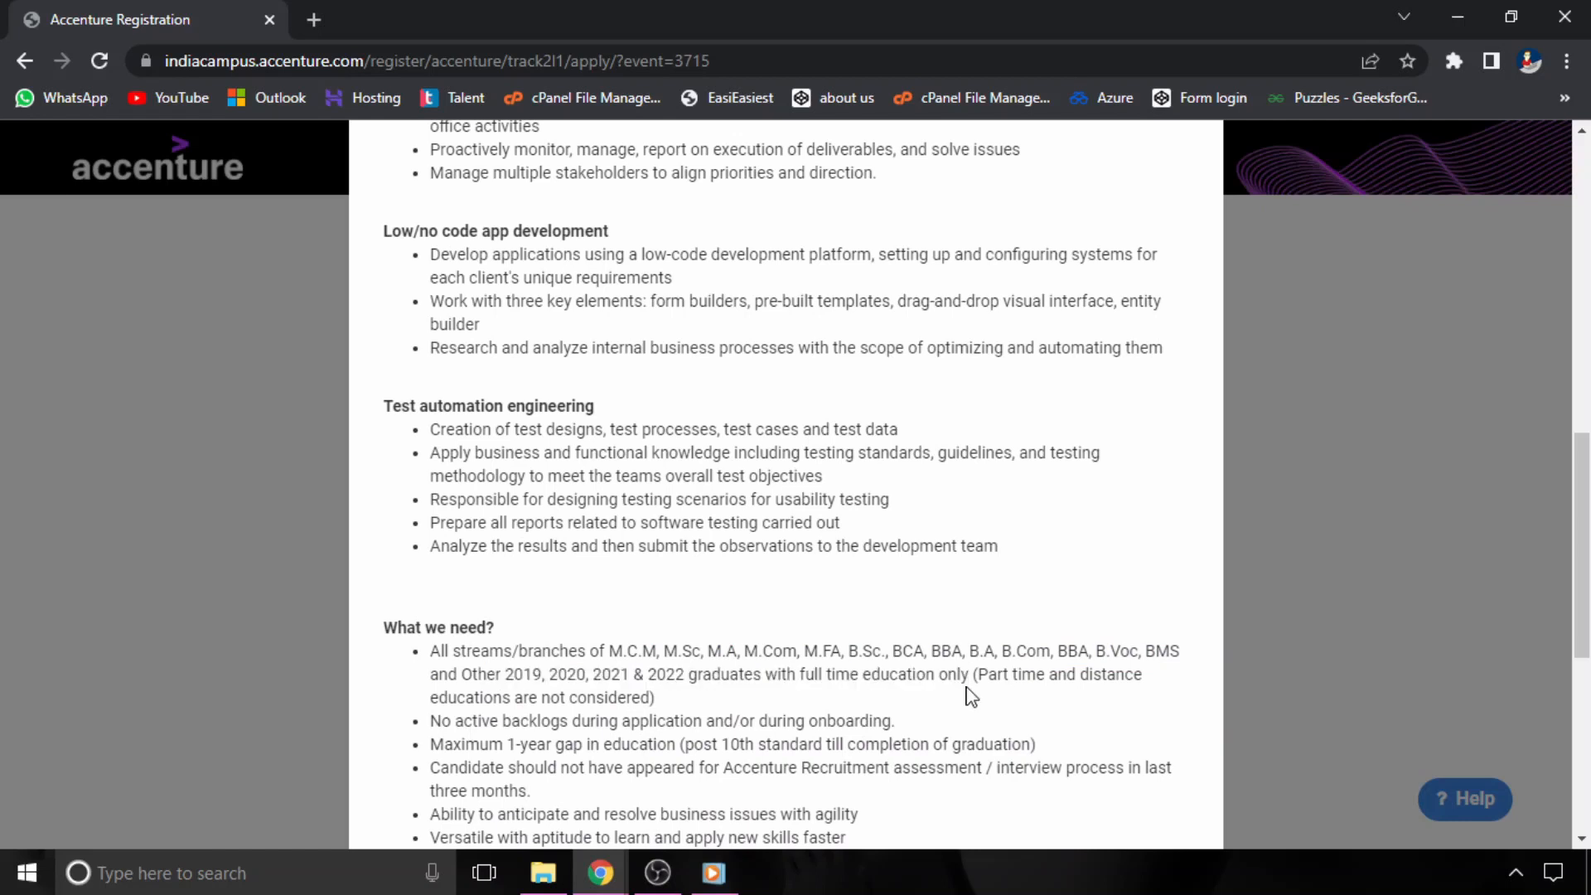
pyautogui.moveTo(764, 673); pyautogui.dragTo(939, 674)
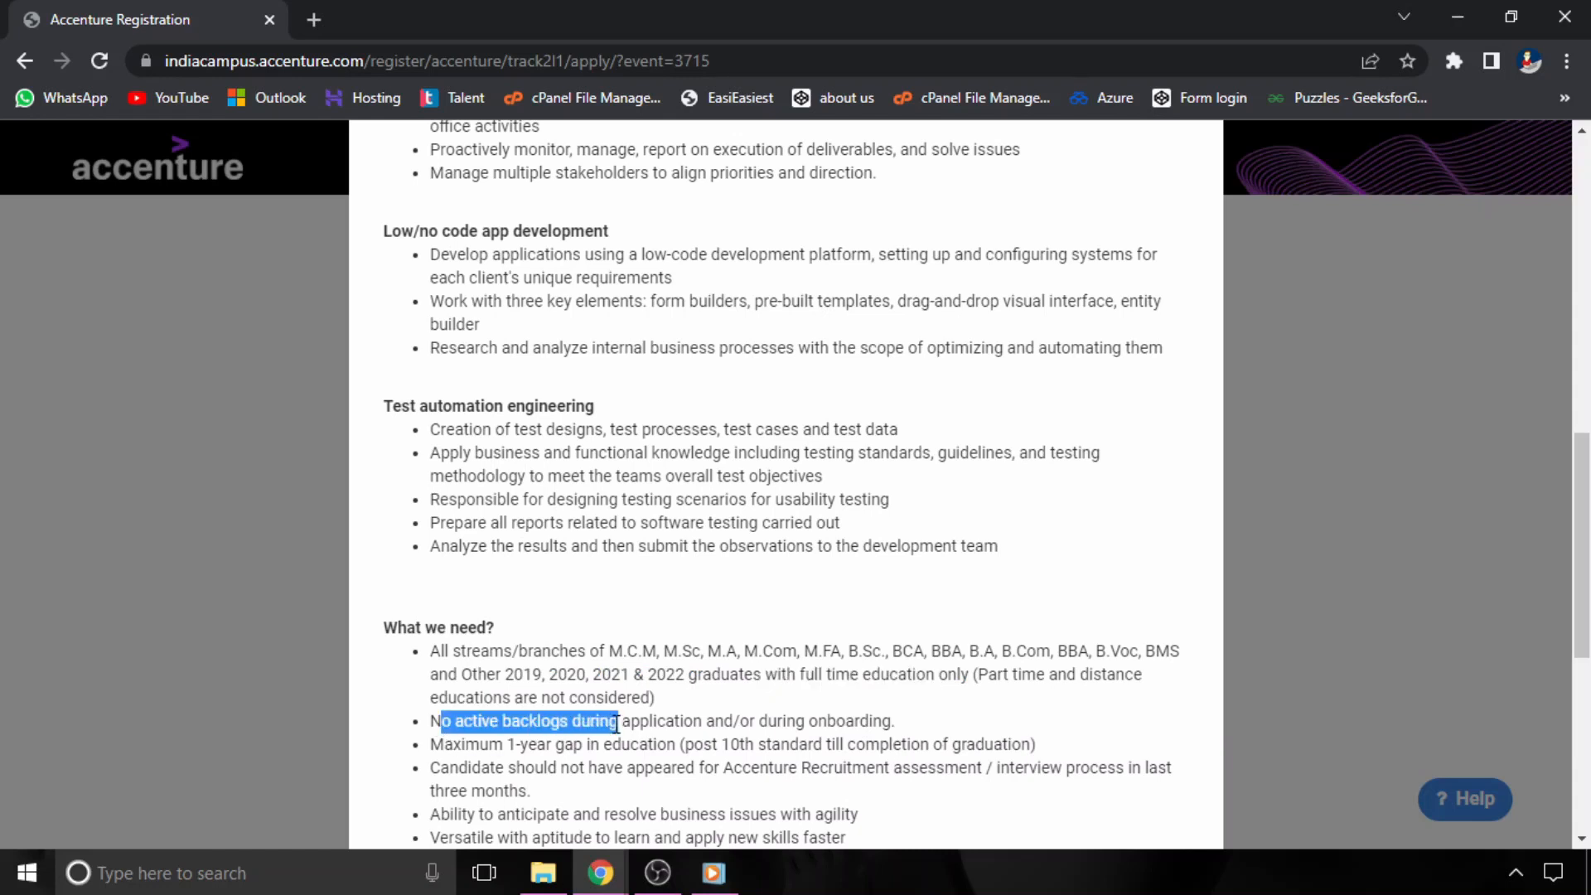
pyautogui.click(677, 745)
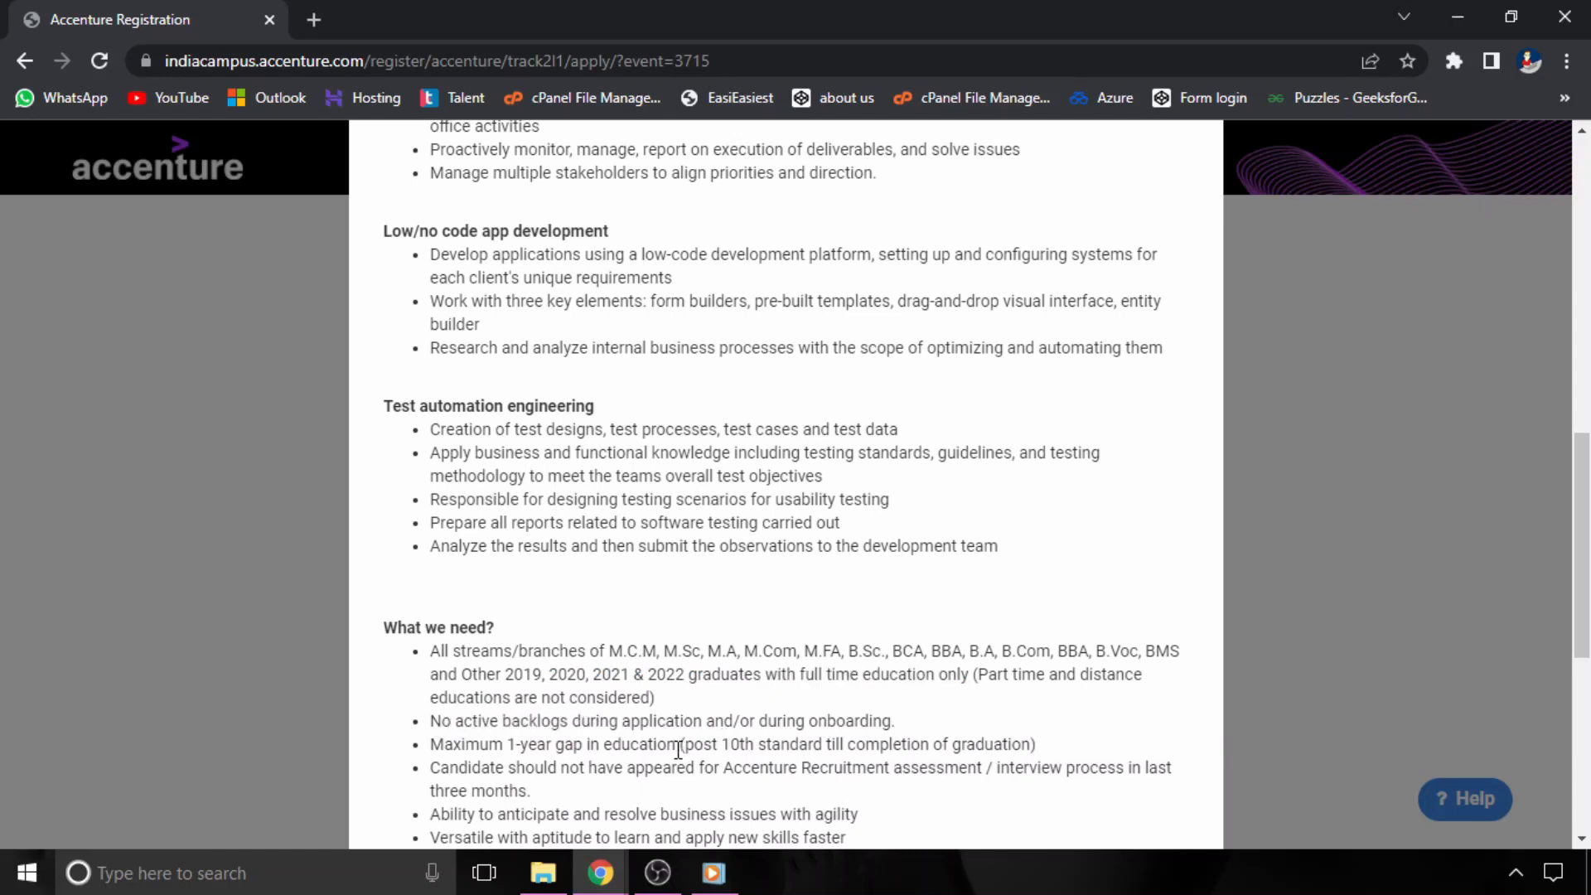
pyautogui.moveTo(430, 744); pyautogui.dragTo(675, 744)
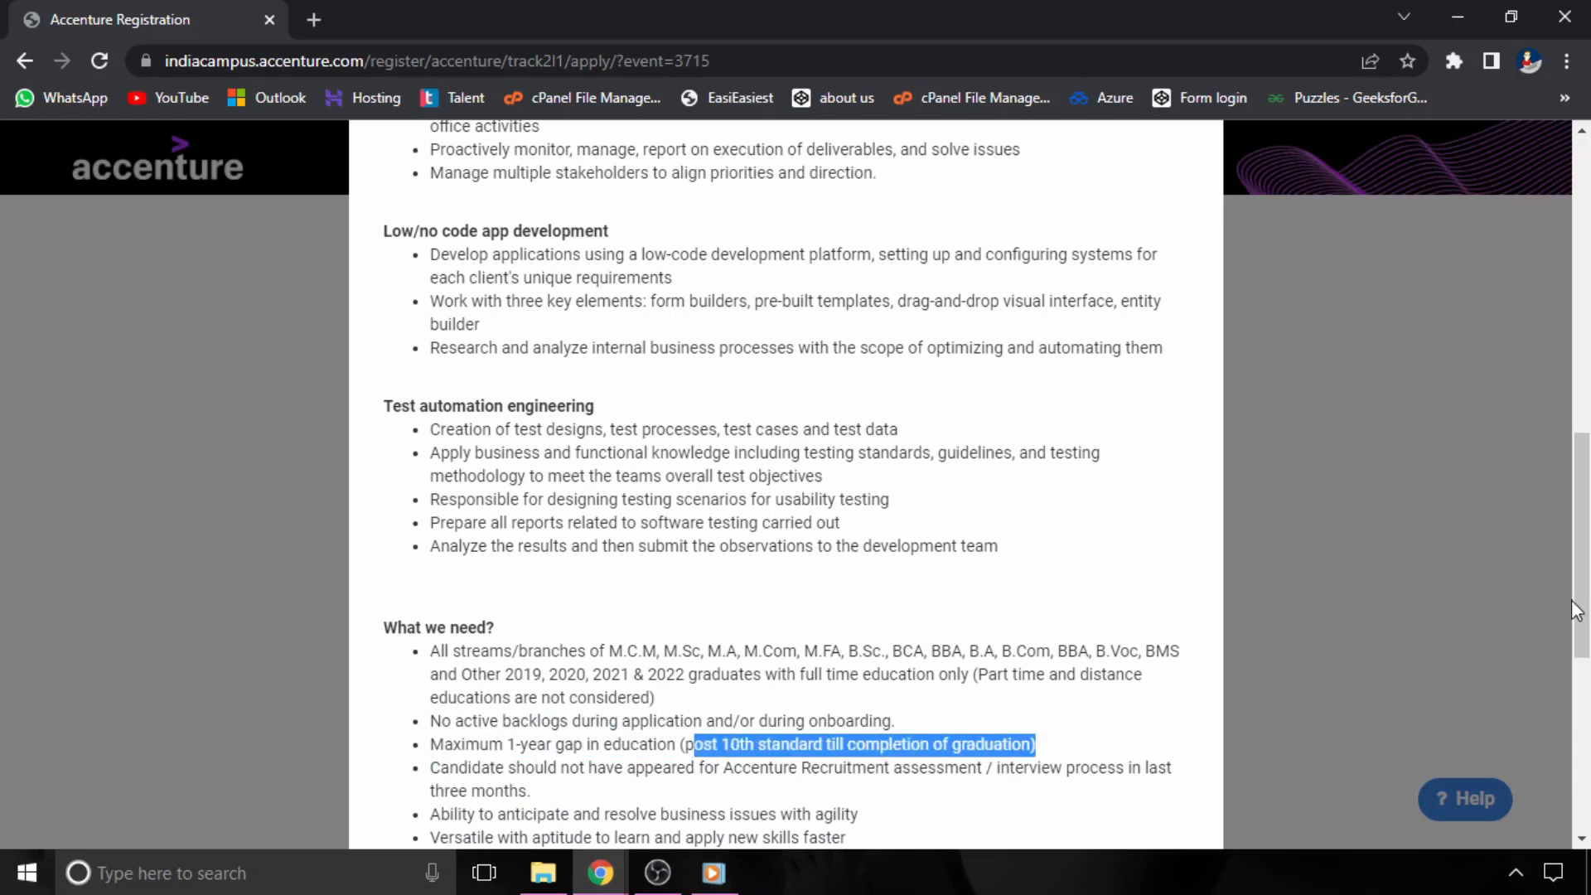
pyautogui.scroll(-3)
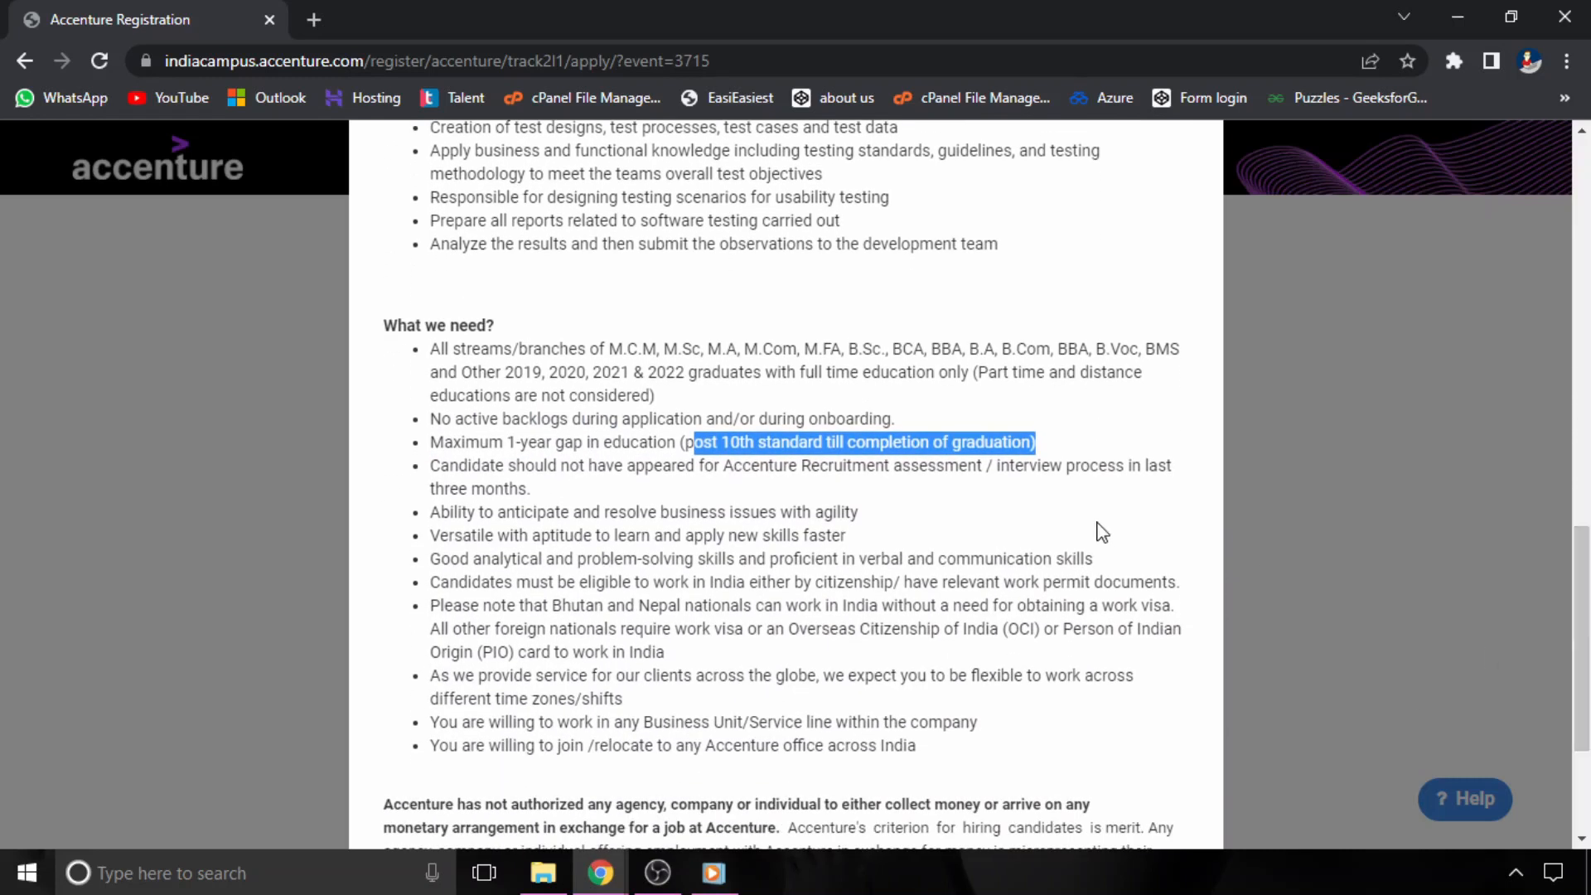
pyautogui.click(660, 497)
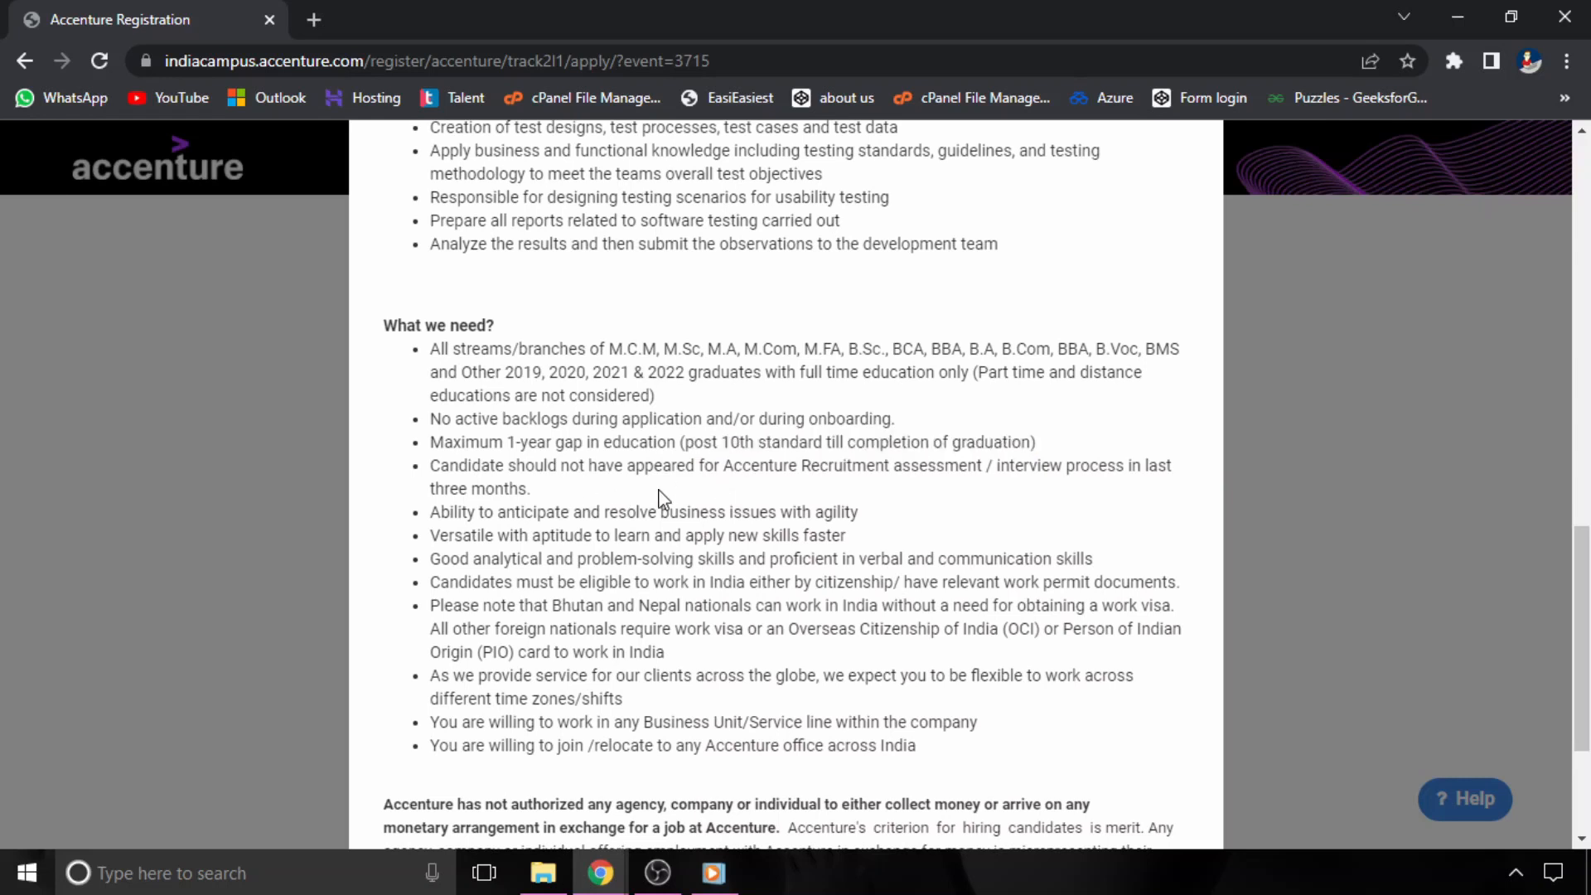
pyautogui.moveTo(865, 491)
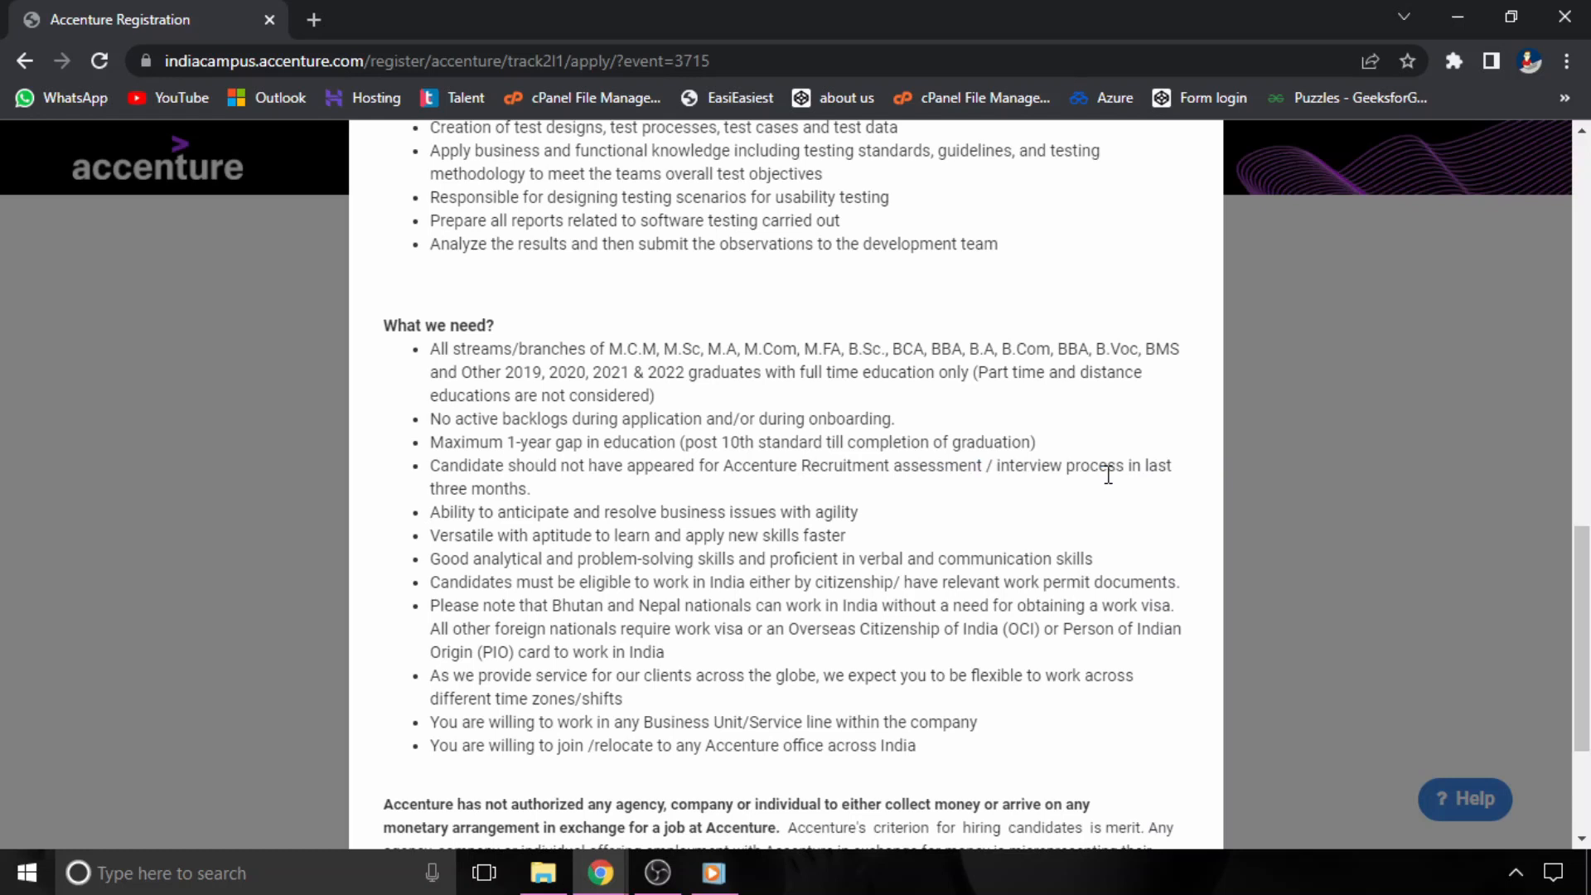
pyautogui.scroll(3)
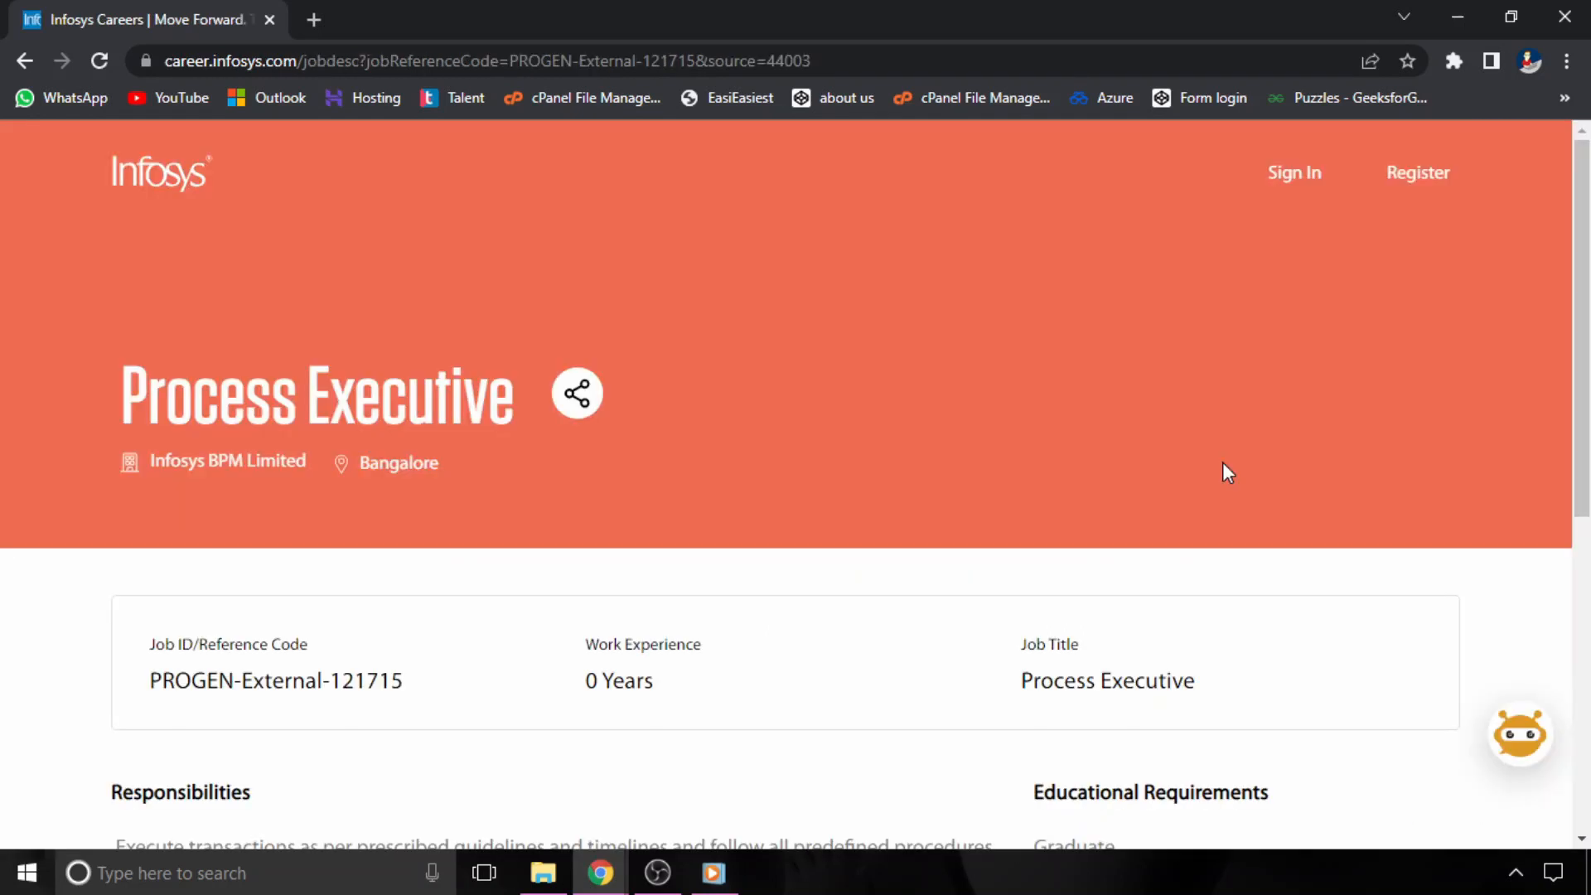
# - Scroll through the Process Executive Job ID, Responsibilities and Educational Requirements sections
pyautogui.doubleClick(317, 394)
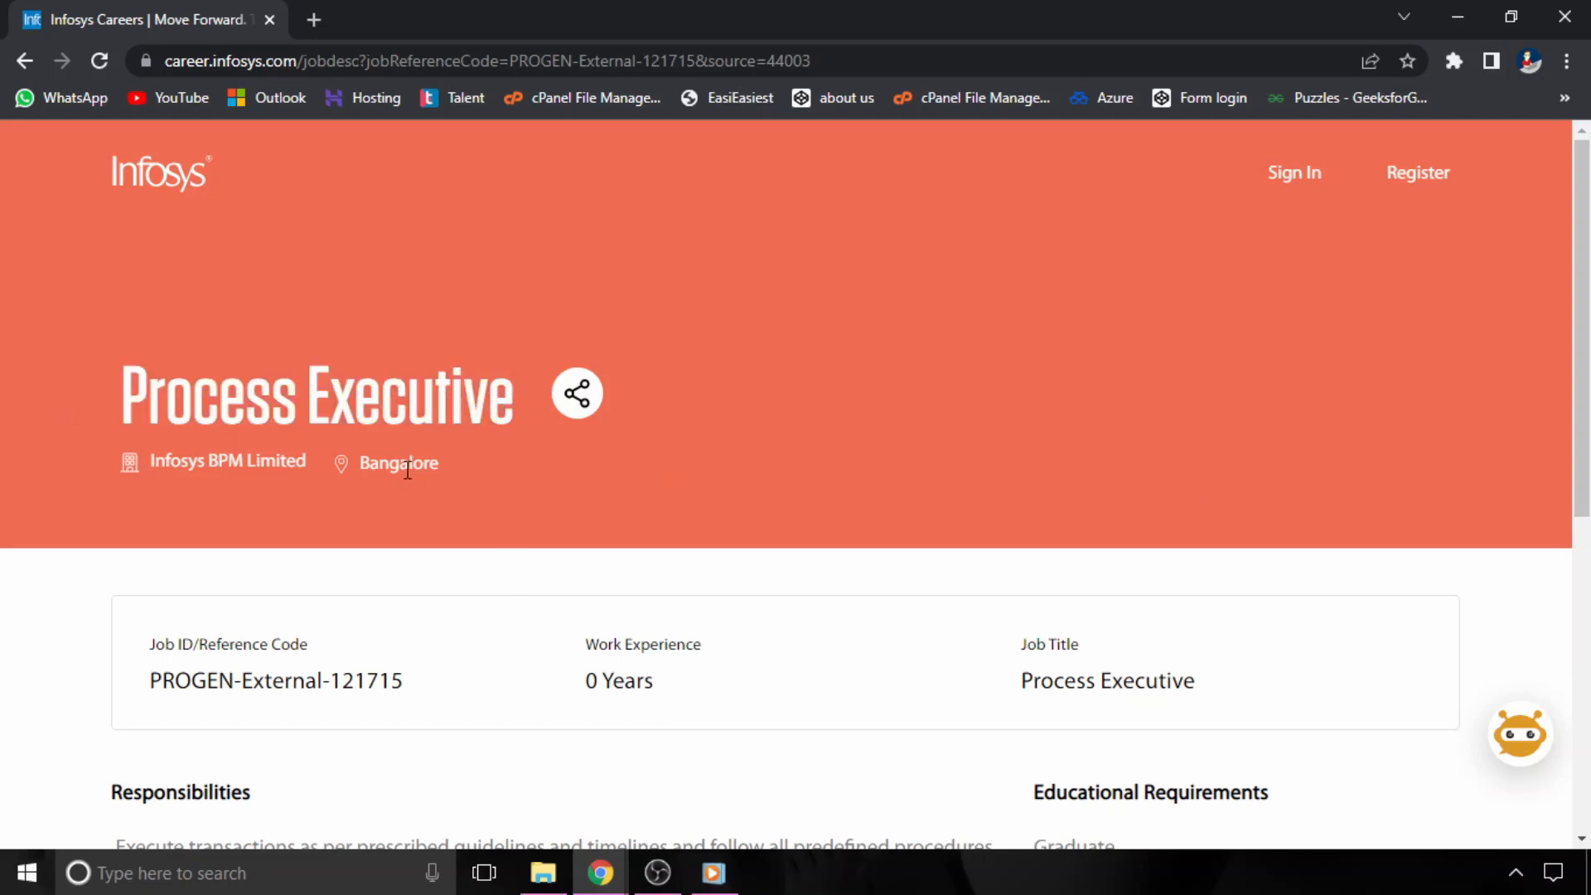
pyautogui.scroll(-3)
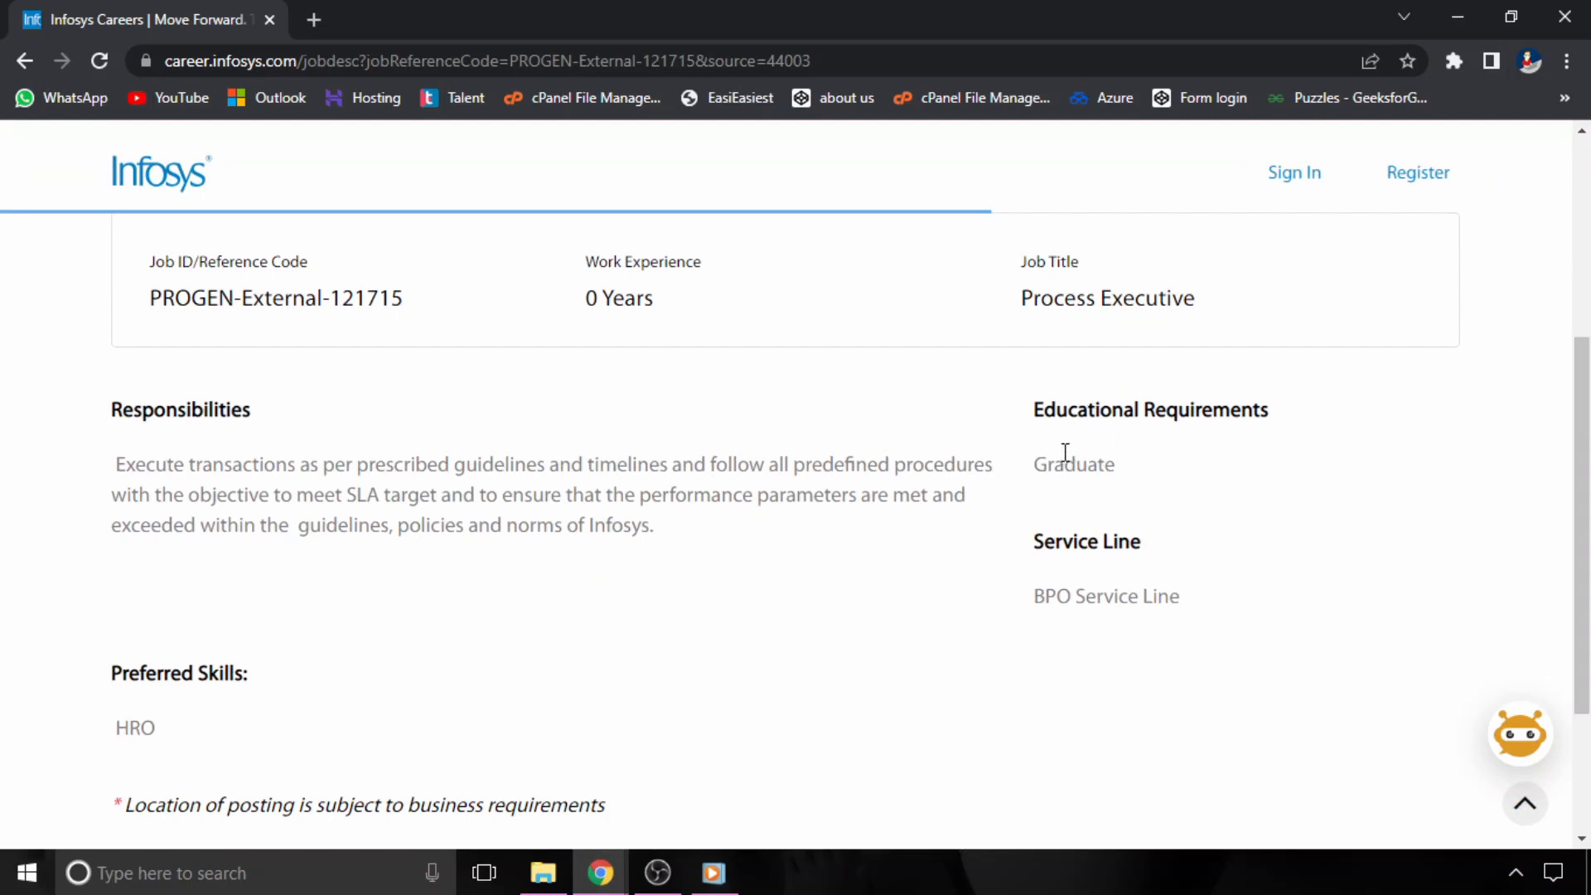
pyautogui.doubleClick(1074, 464)
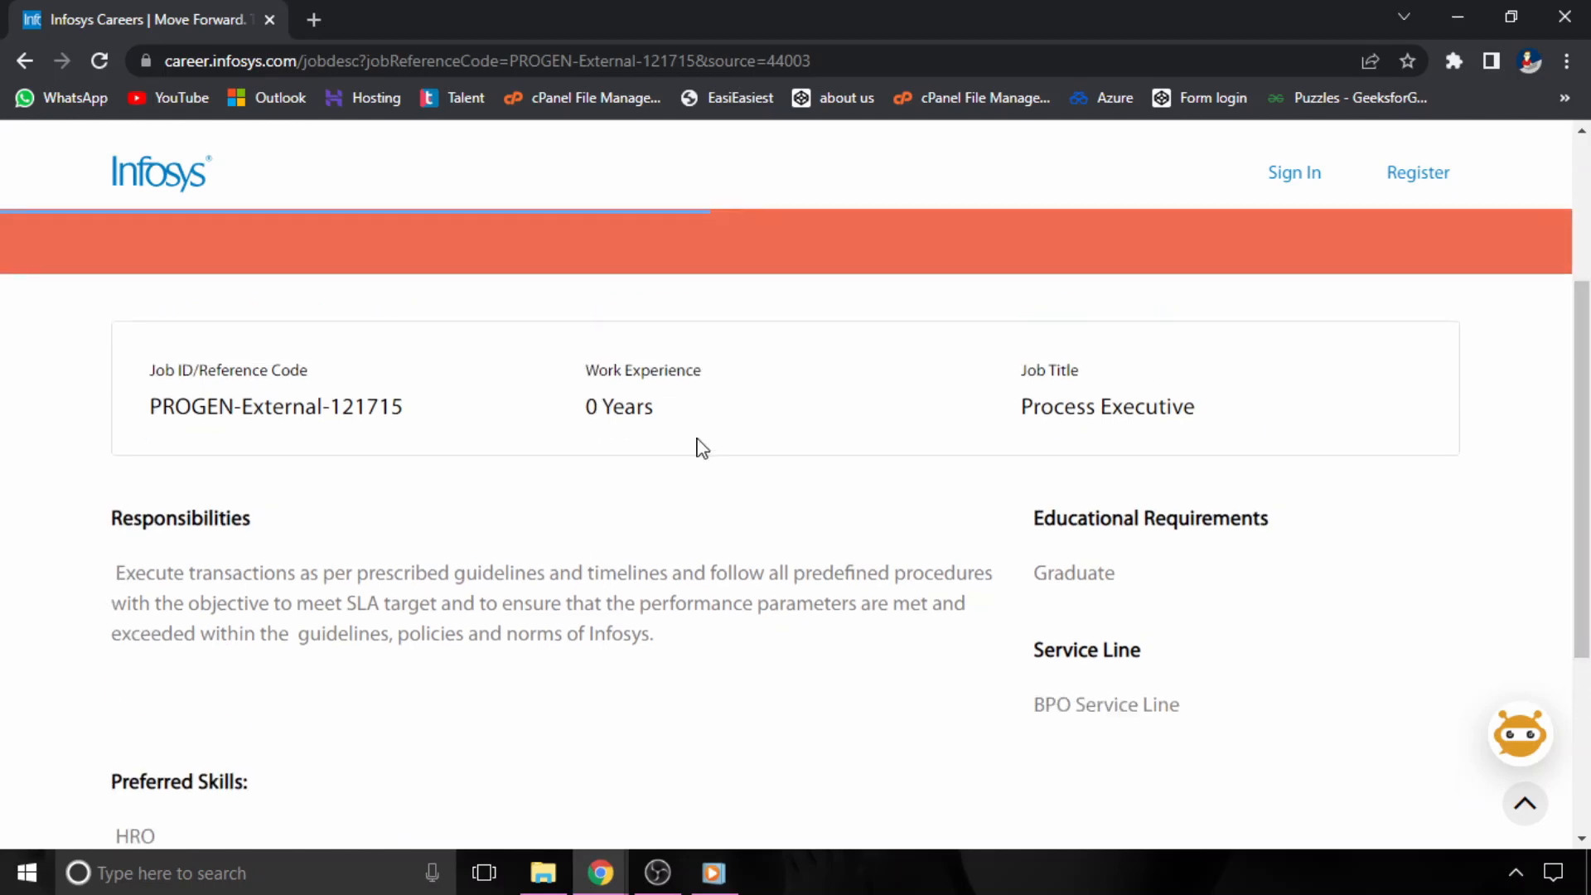
pyautogui.doubleClick(619, 406)
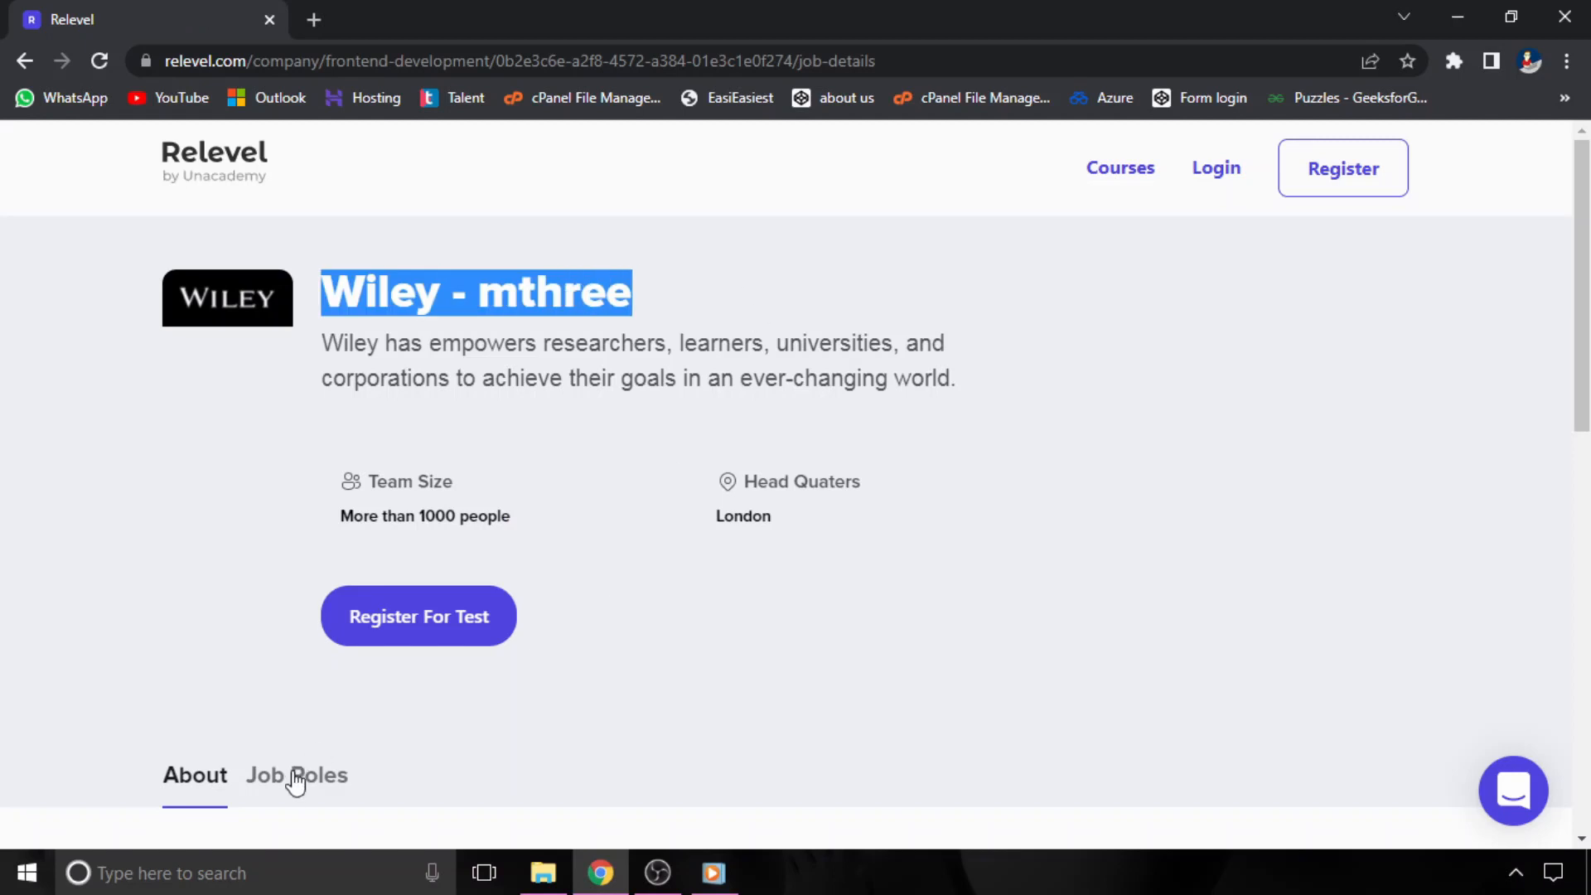
# - Show Wiley - mthree's job roles and open the Software Developer card (7–11 LPA)
pyautogui.click(296, 774)
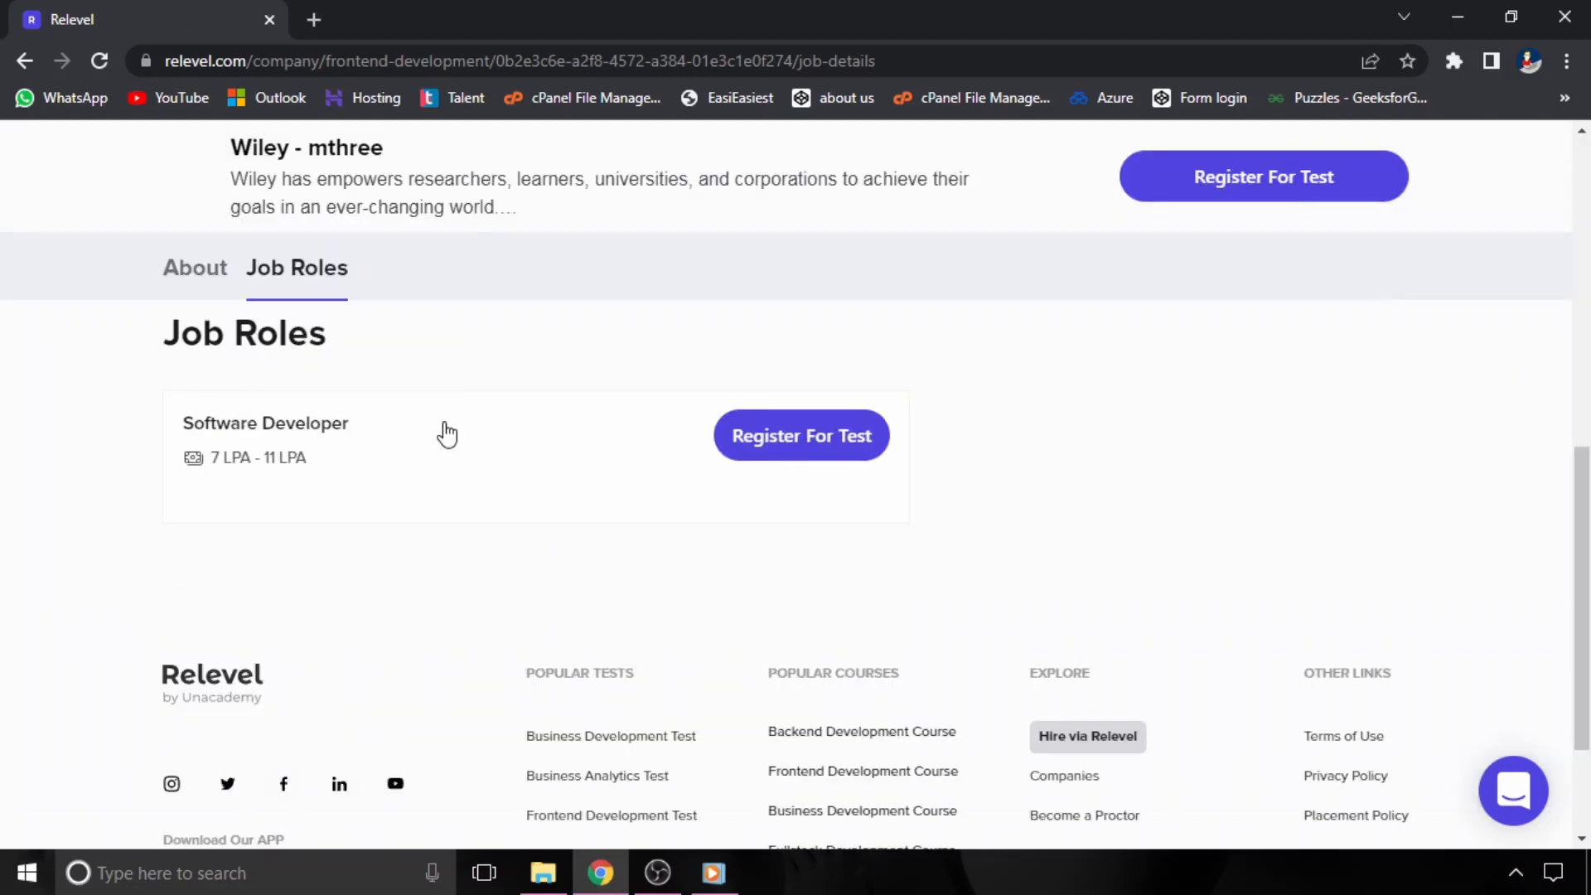
pyautogui.click(266, 423)
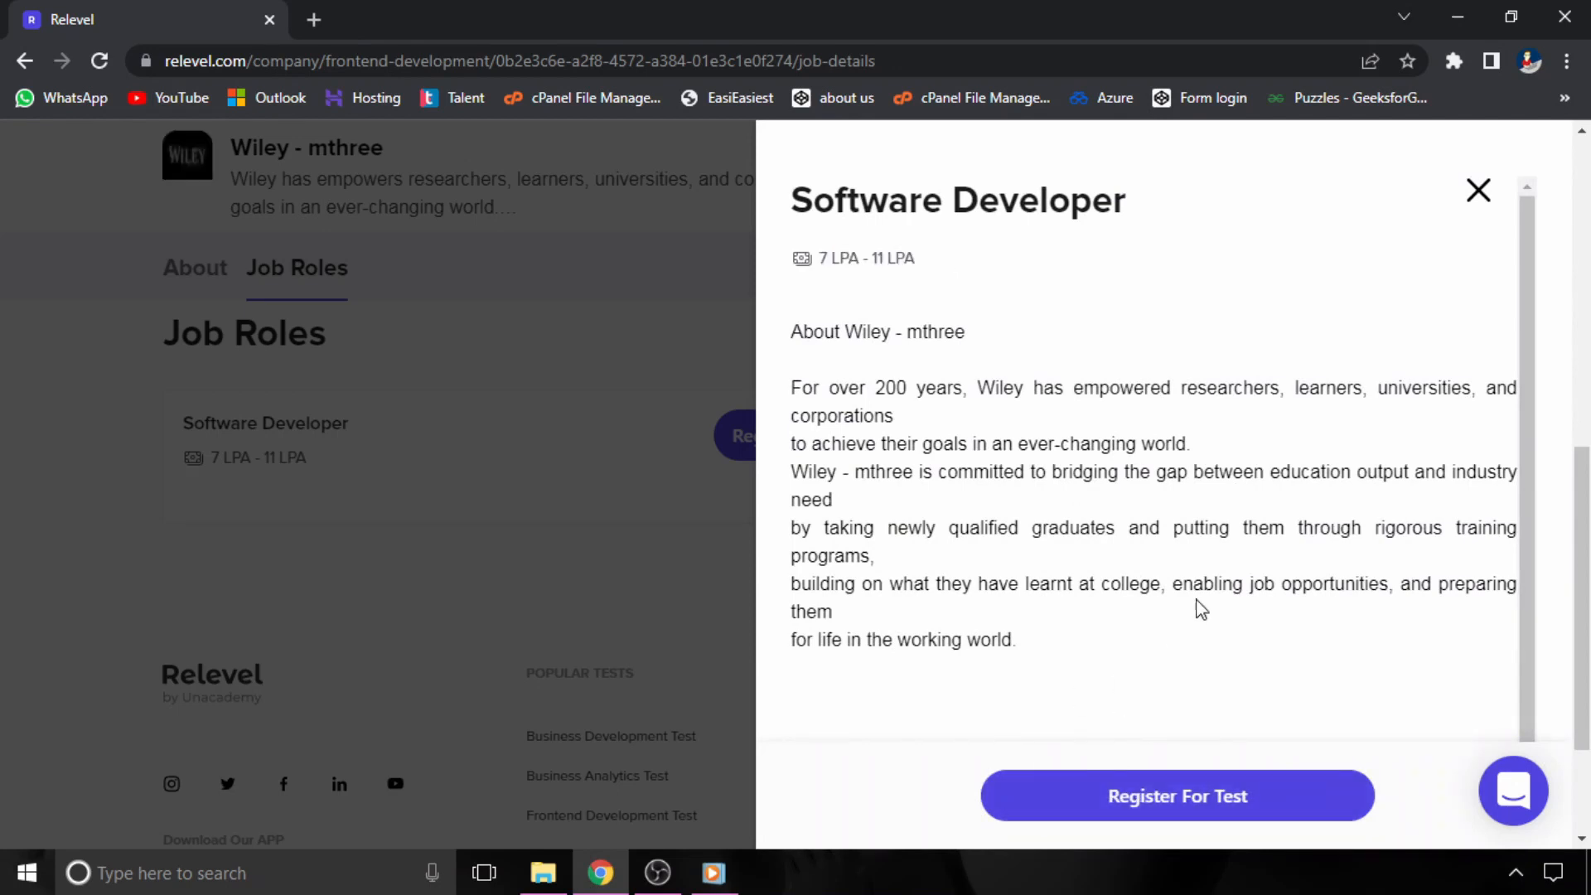
pyautogui.moveTo(1086, 815)
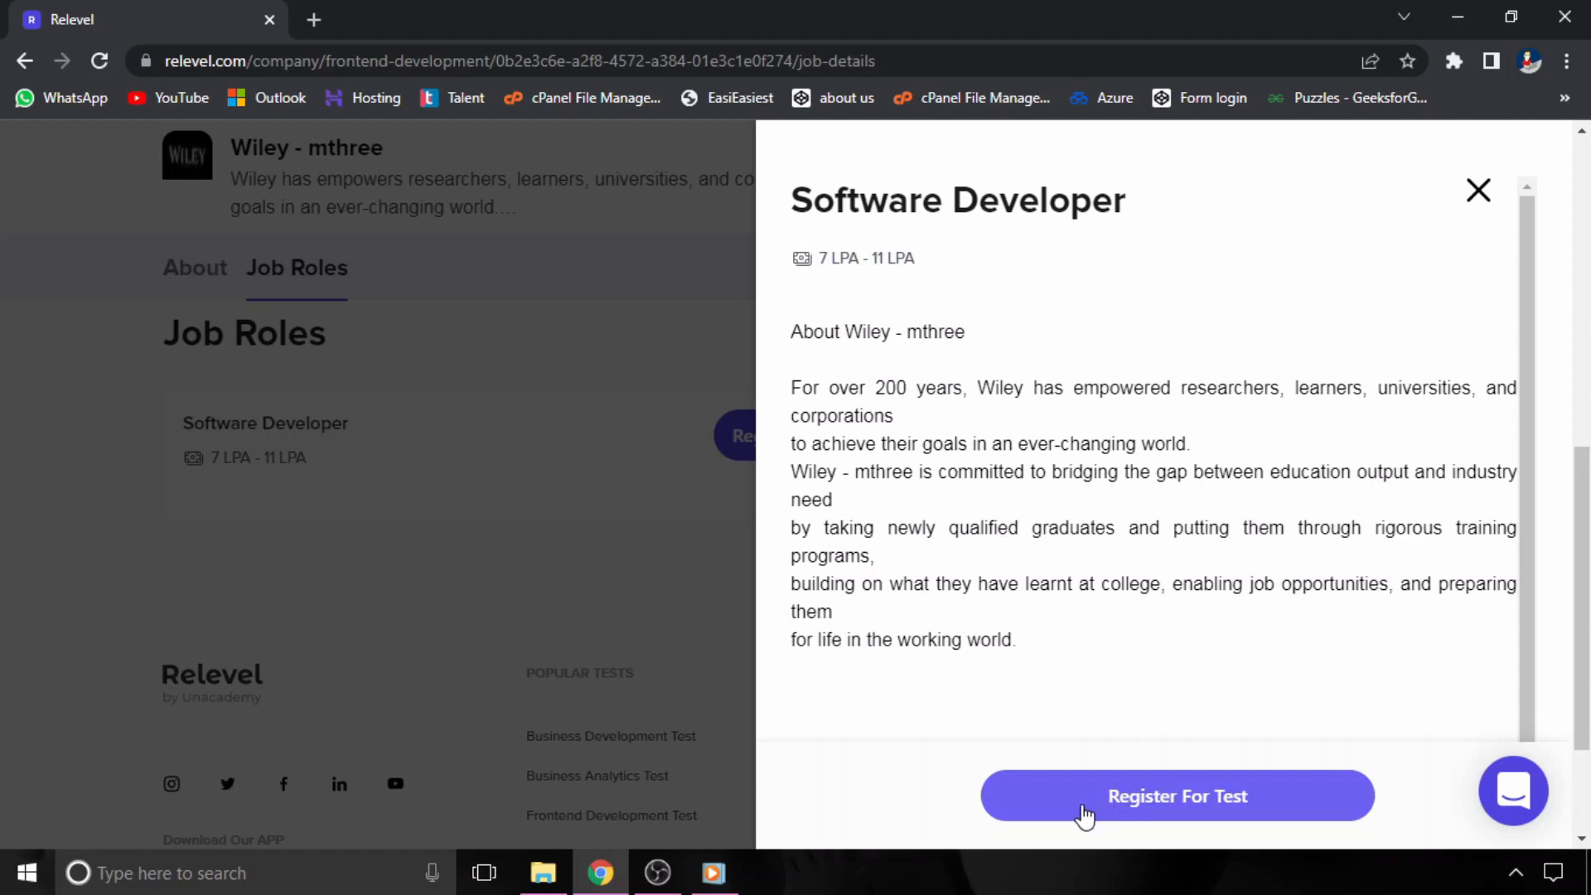
# - Go to Register For Test and scroll through Test Structure and Partner Companies
pyautogui.click(1176, 795)
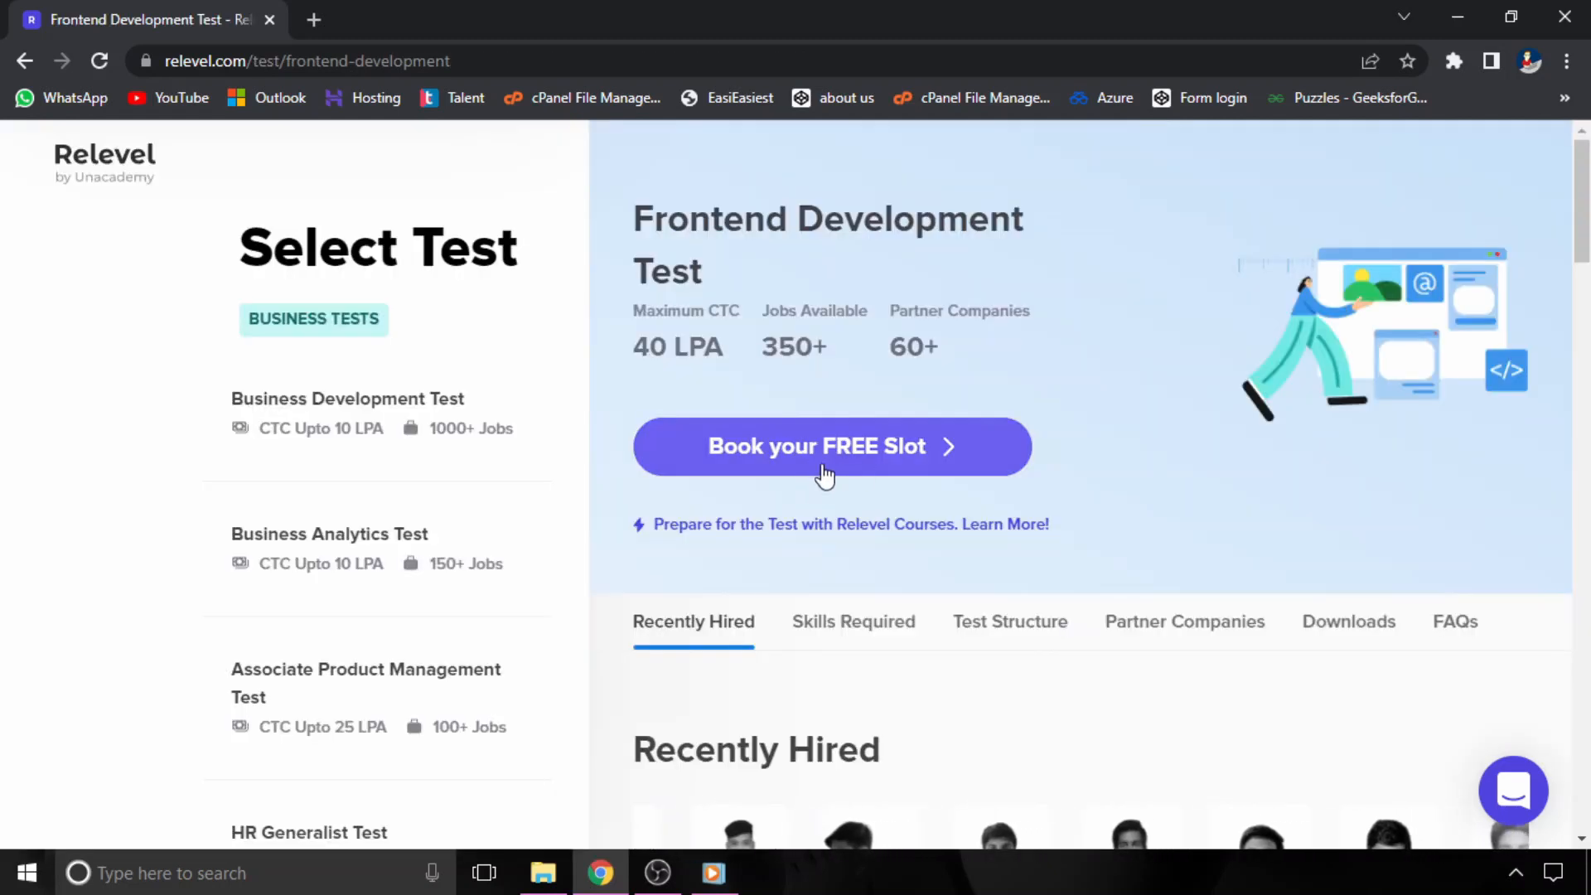
pyautogui.scroll(-3)
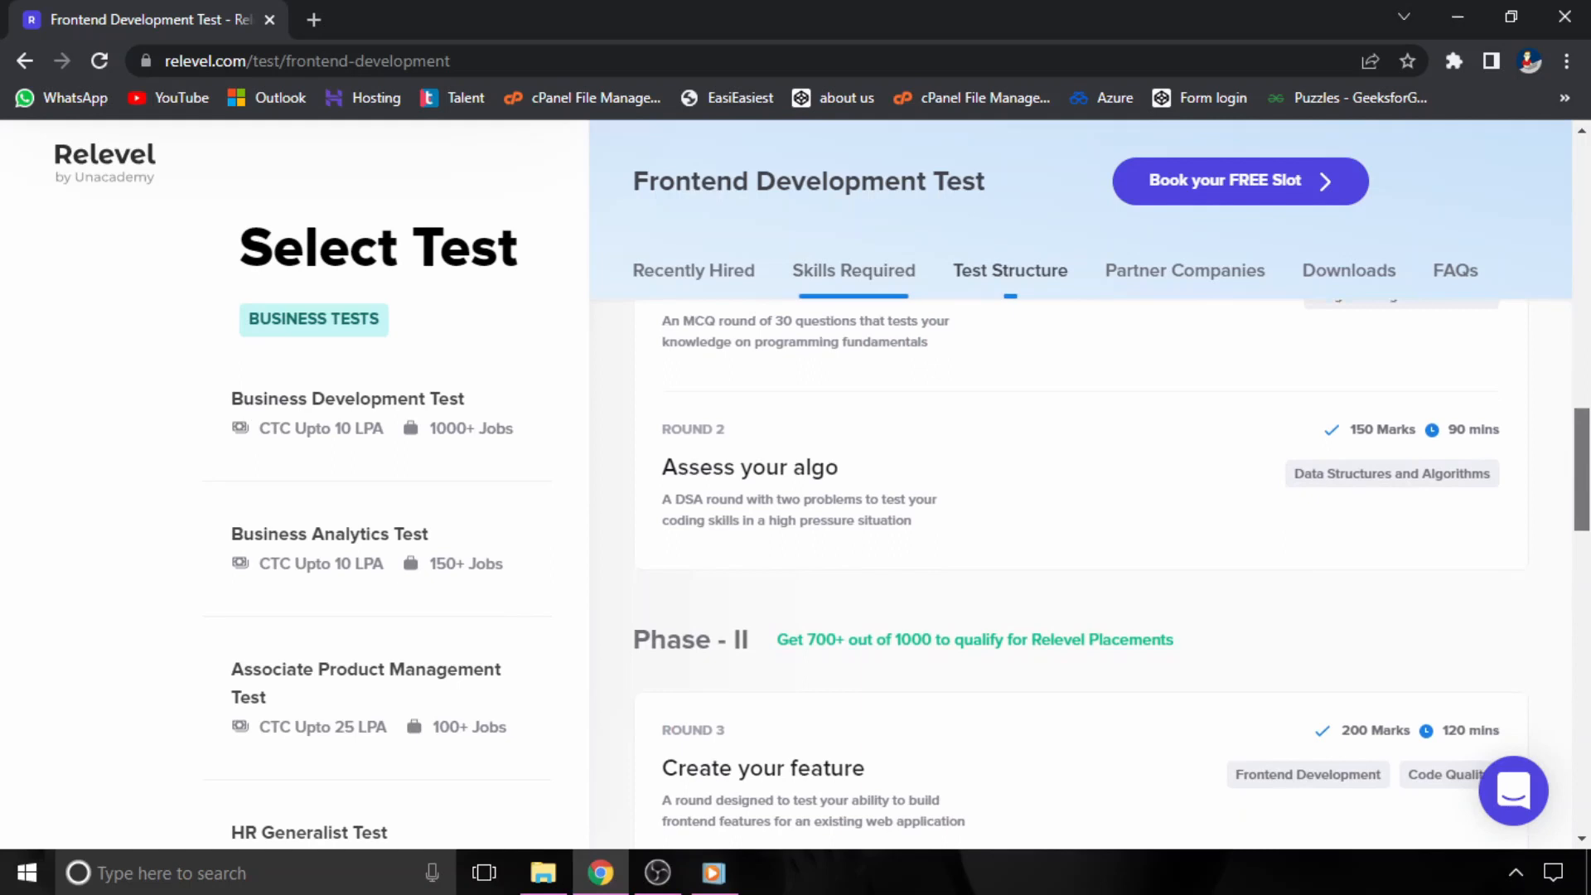
pyautogui.scroll(-3)
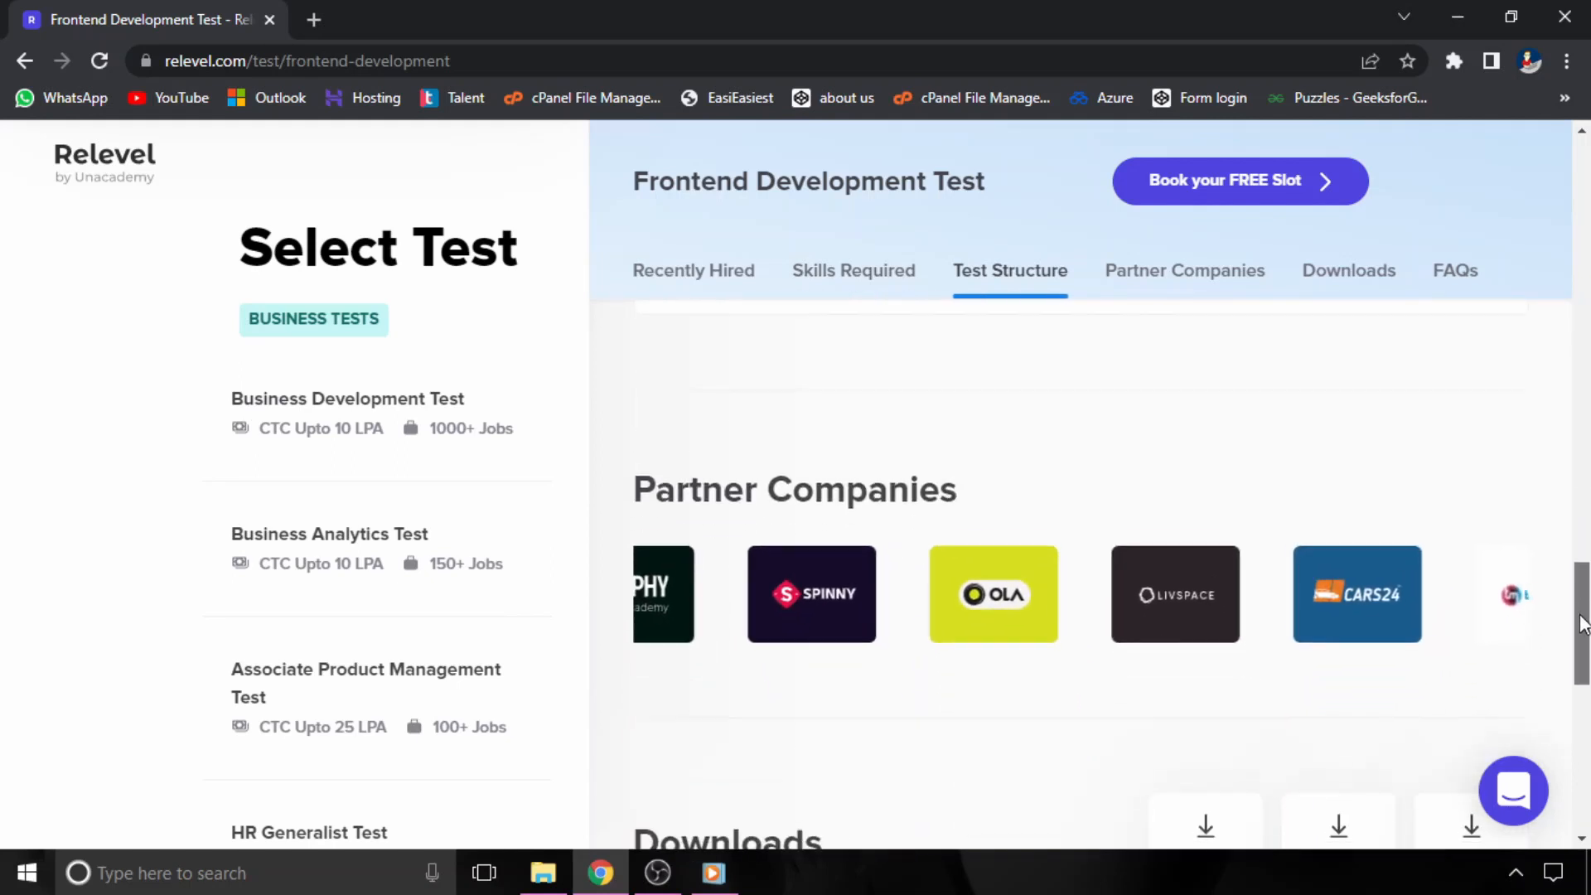
pyautogui.click(1184, 271)
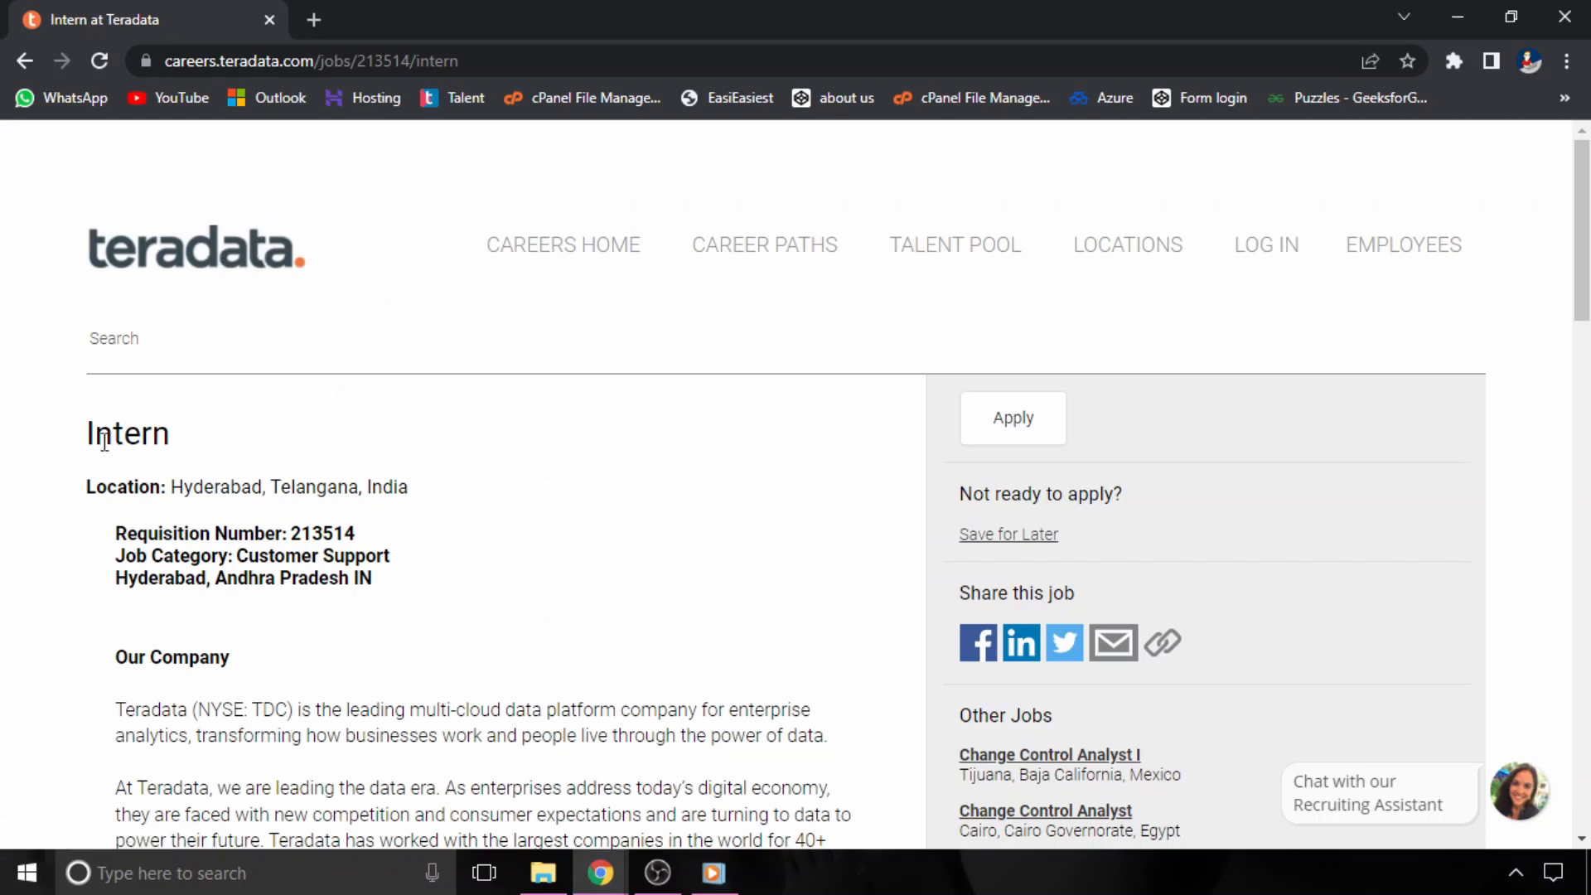
pyautogui.doubleClick(128, 434)
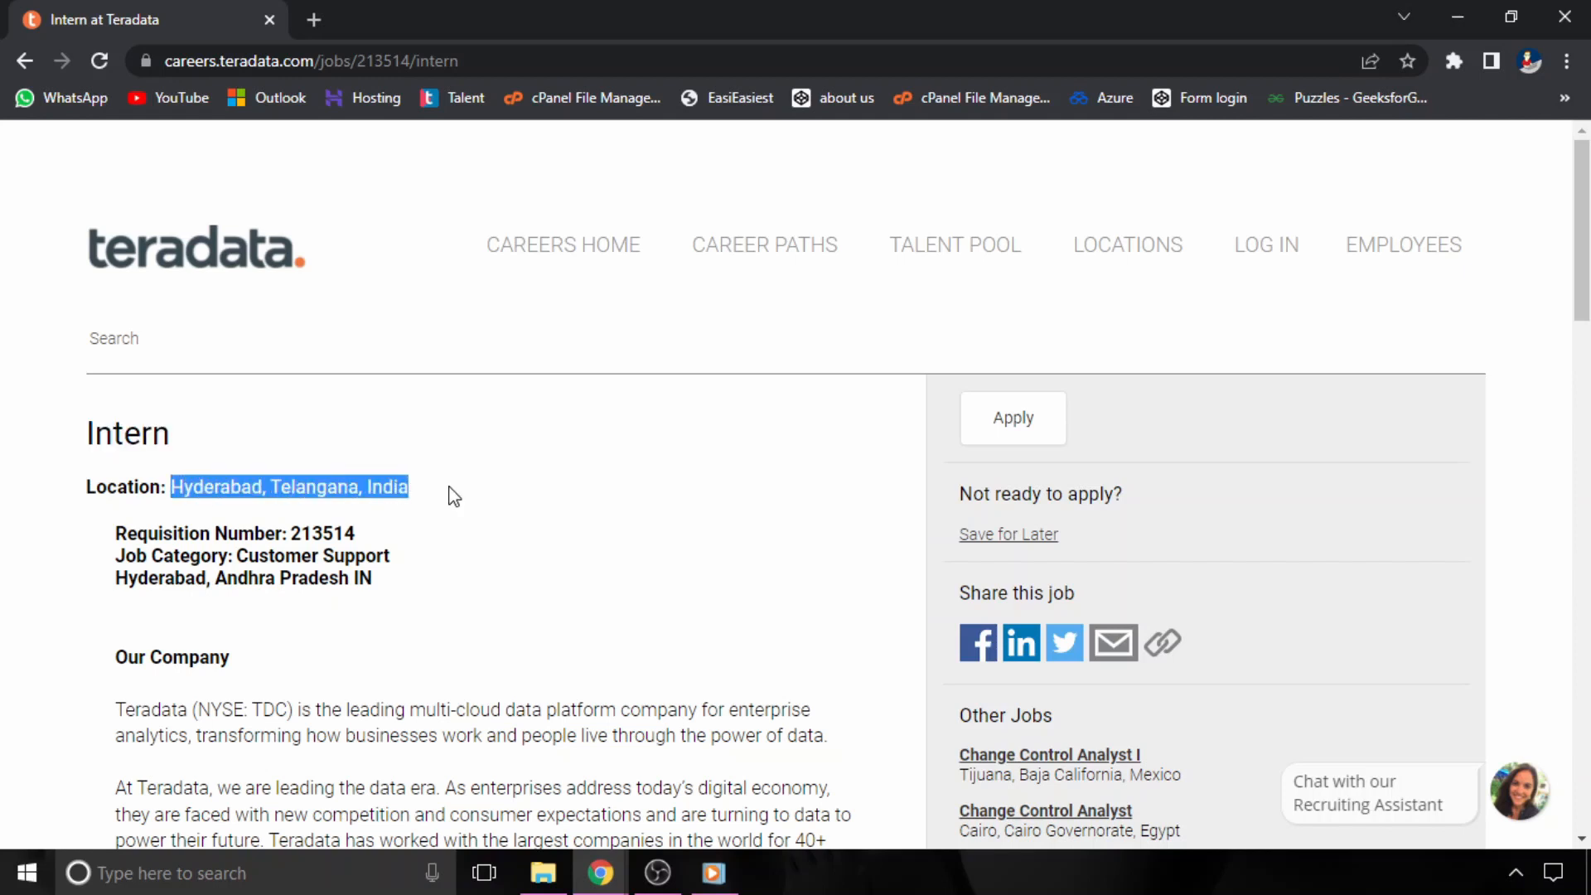
pyautogui.scroll(-3)
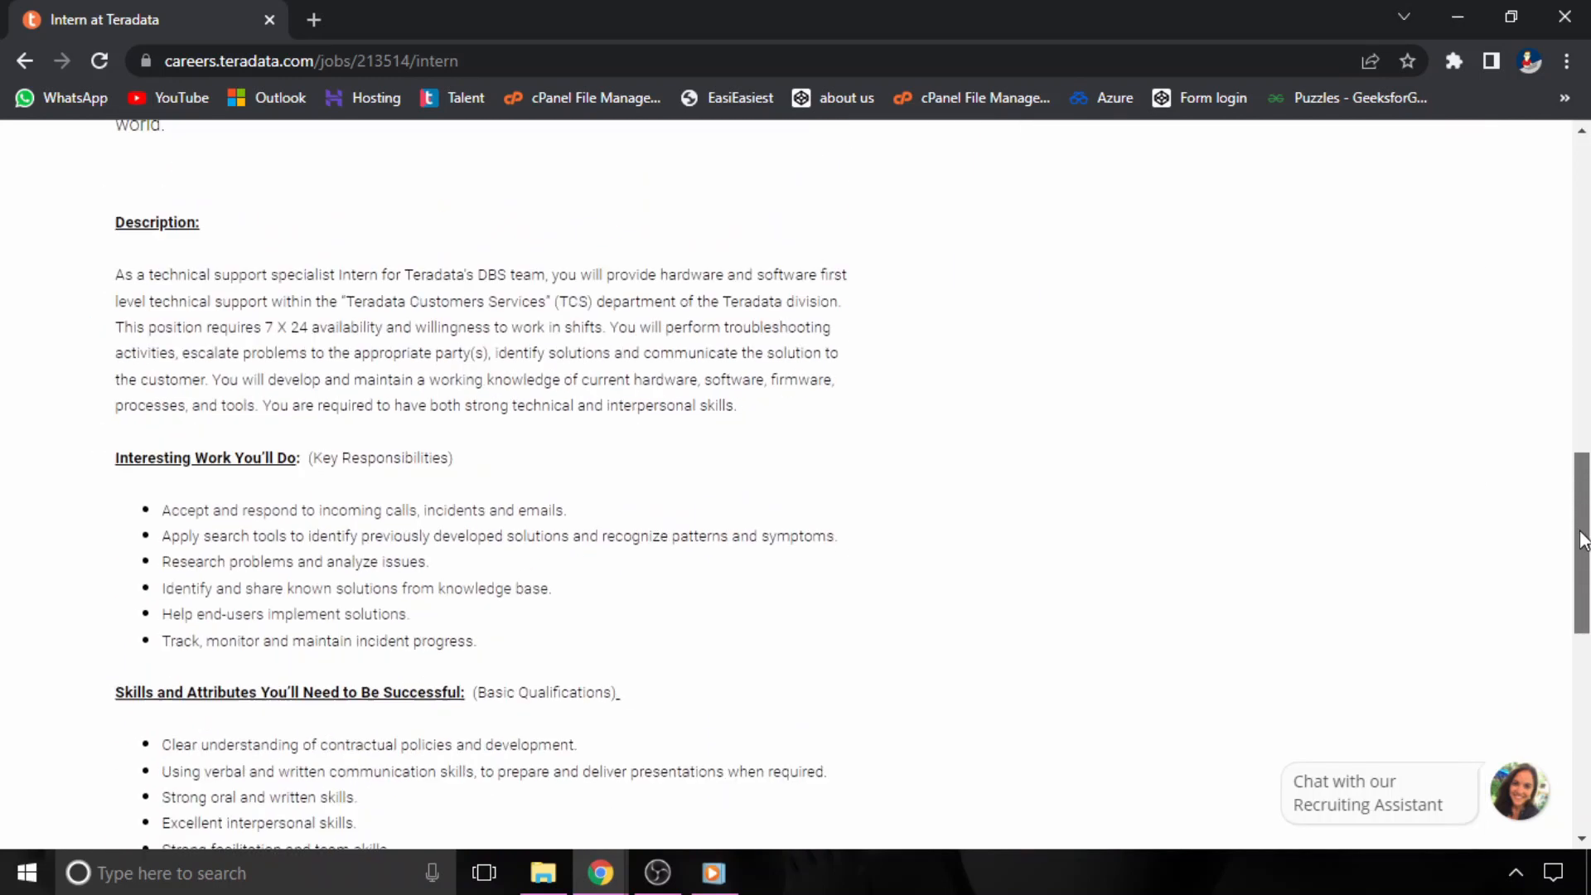
pyautogui.scroll(-3)
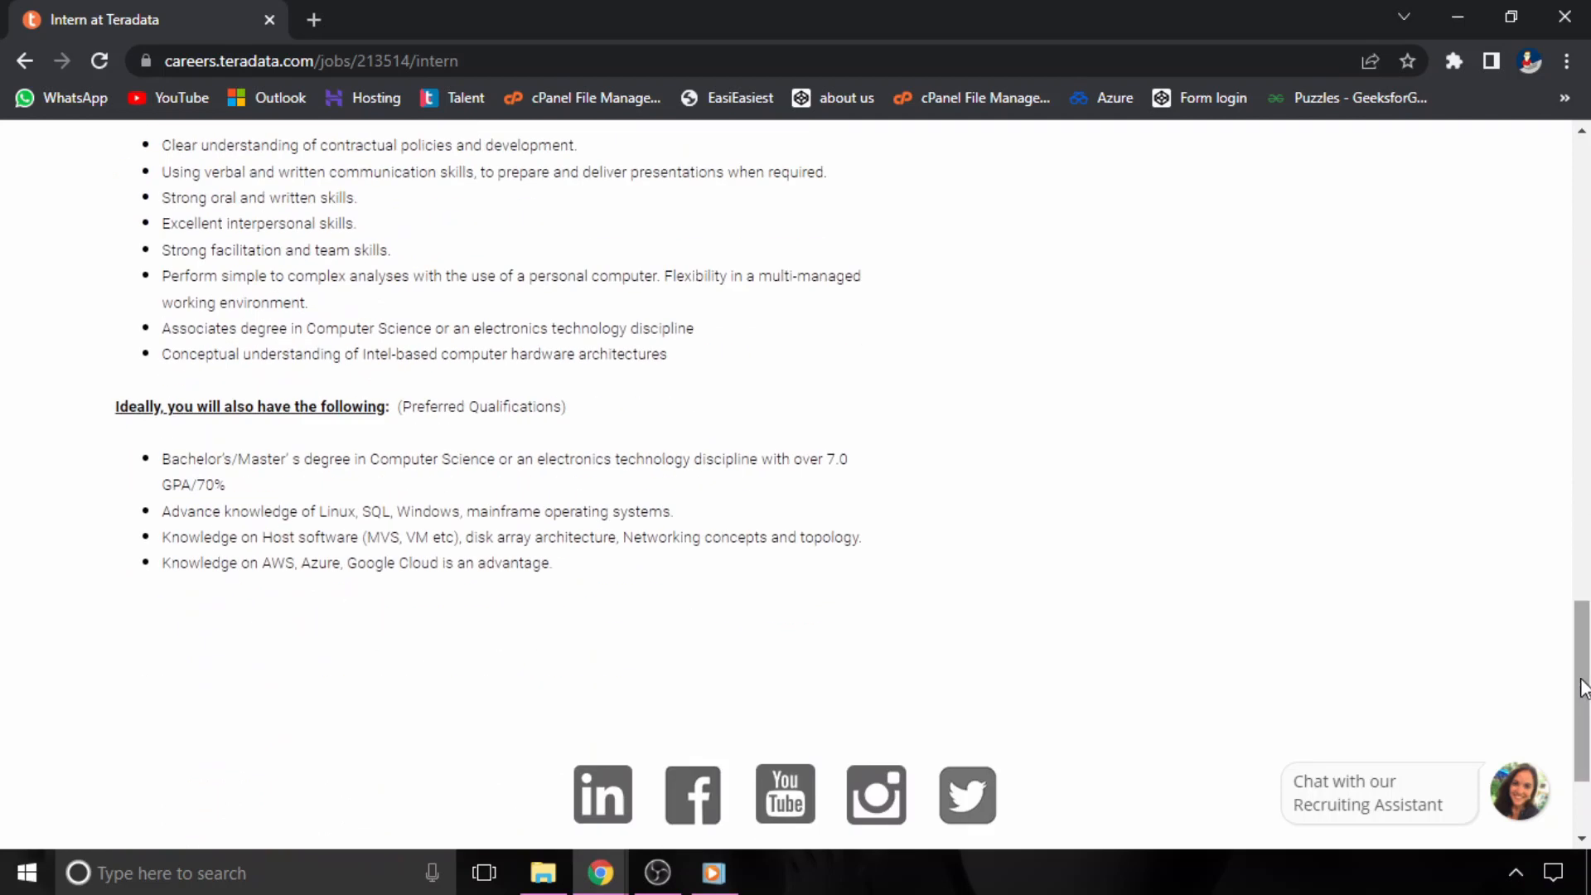
pyautogui.moveTo(162, 458); pyautogui.dragTo(225, 484)
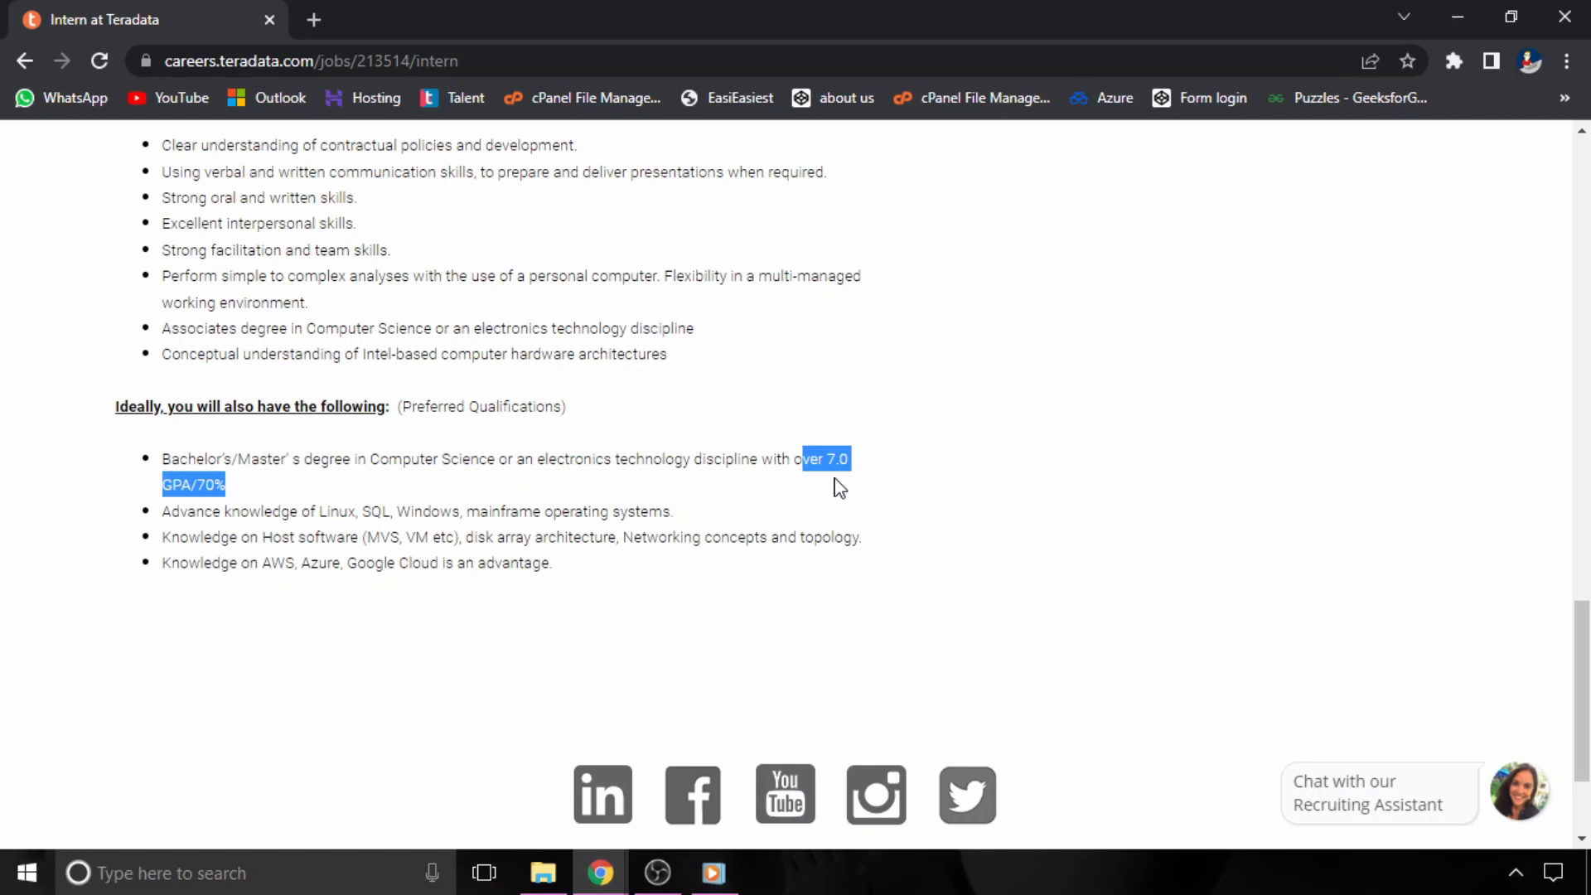
pyautogui.click(837, 483)
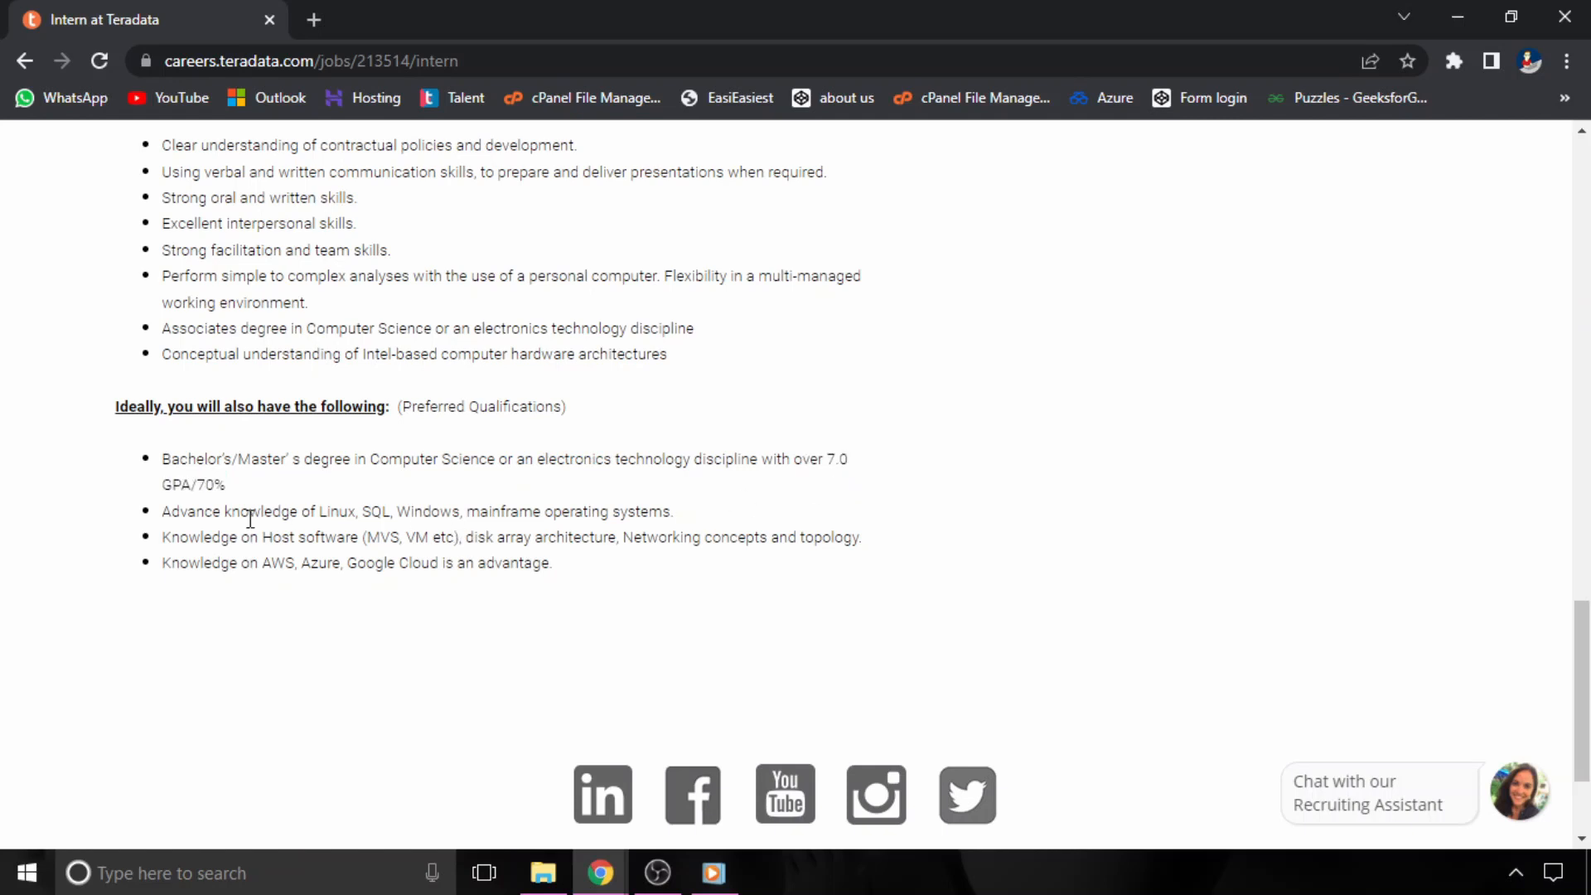
pyautogui.moveTo(241, 510); pyautogui.dragTo(673, 511)
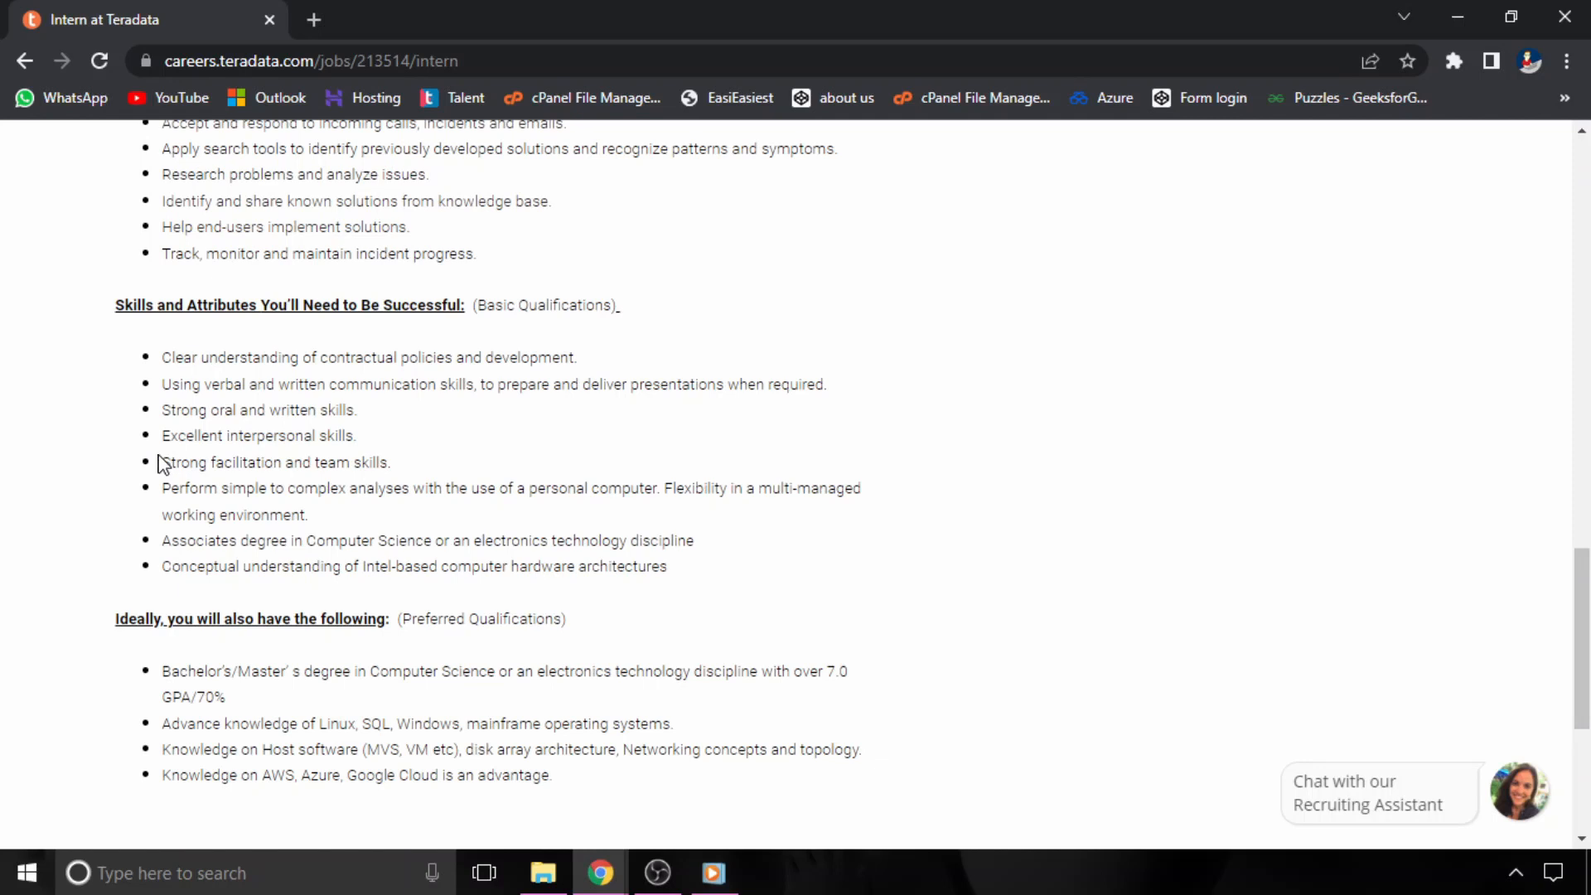
pyautogui.moveTo(162, 411); pyautogui.dragTo(424, 488)
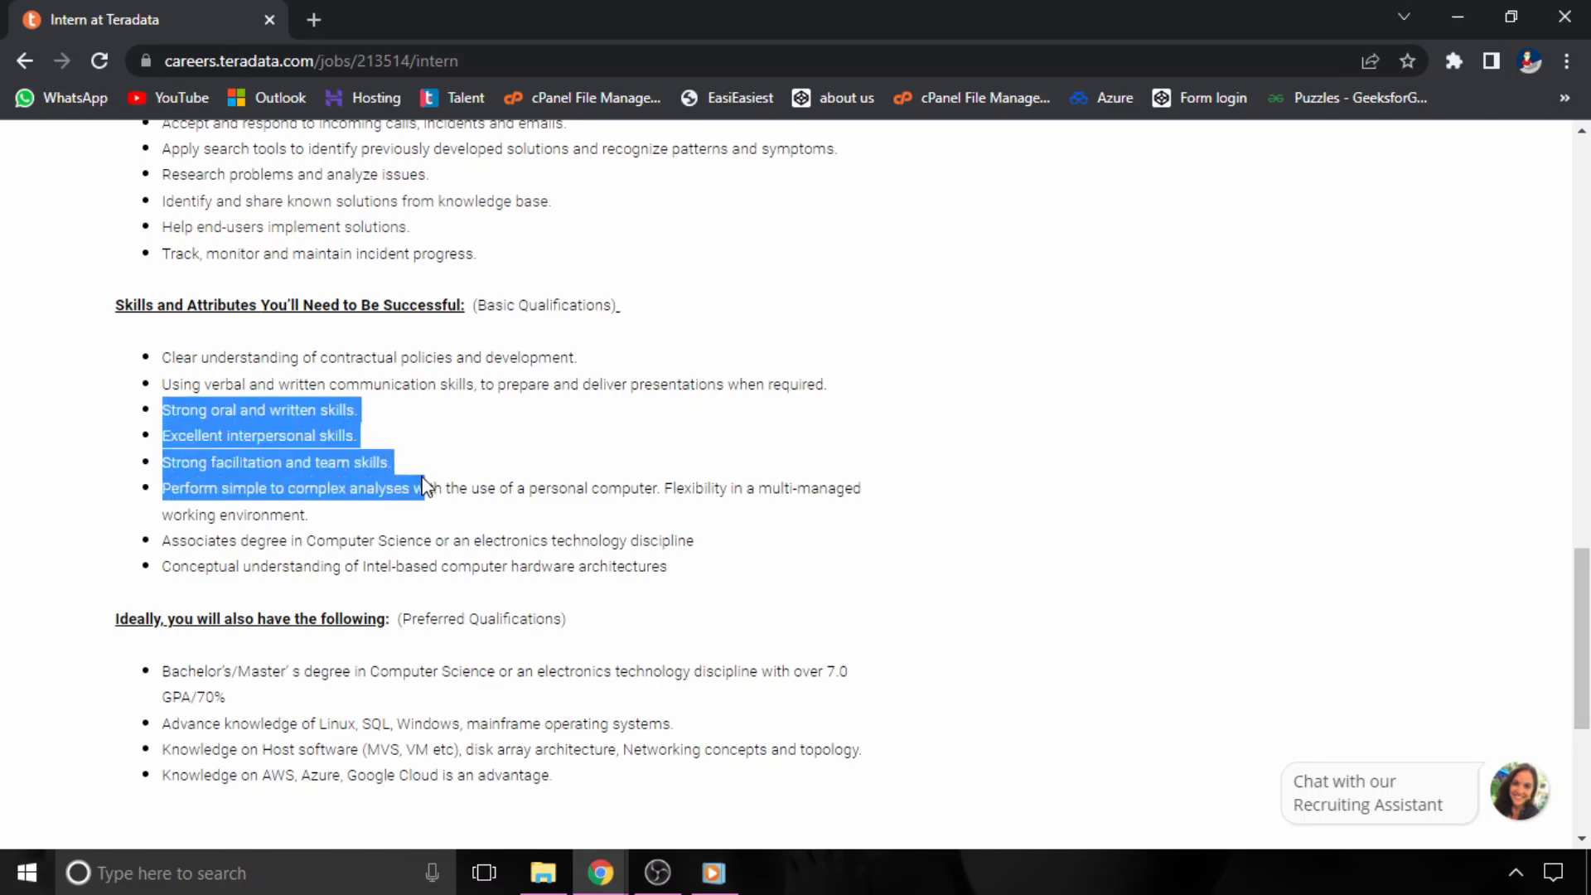
pyautogui.click(420, 484)
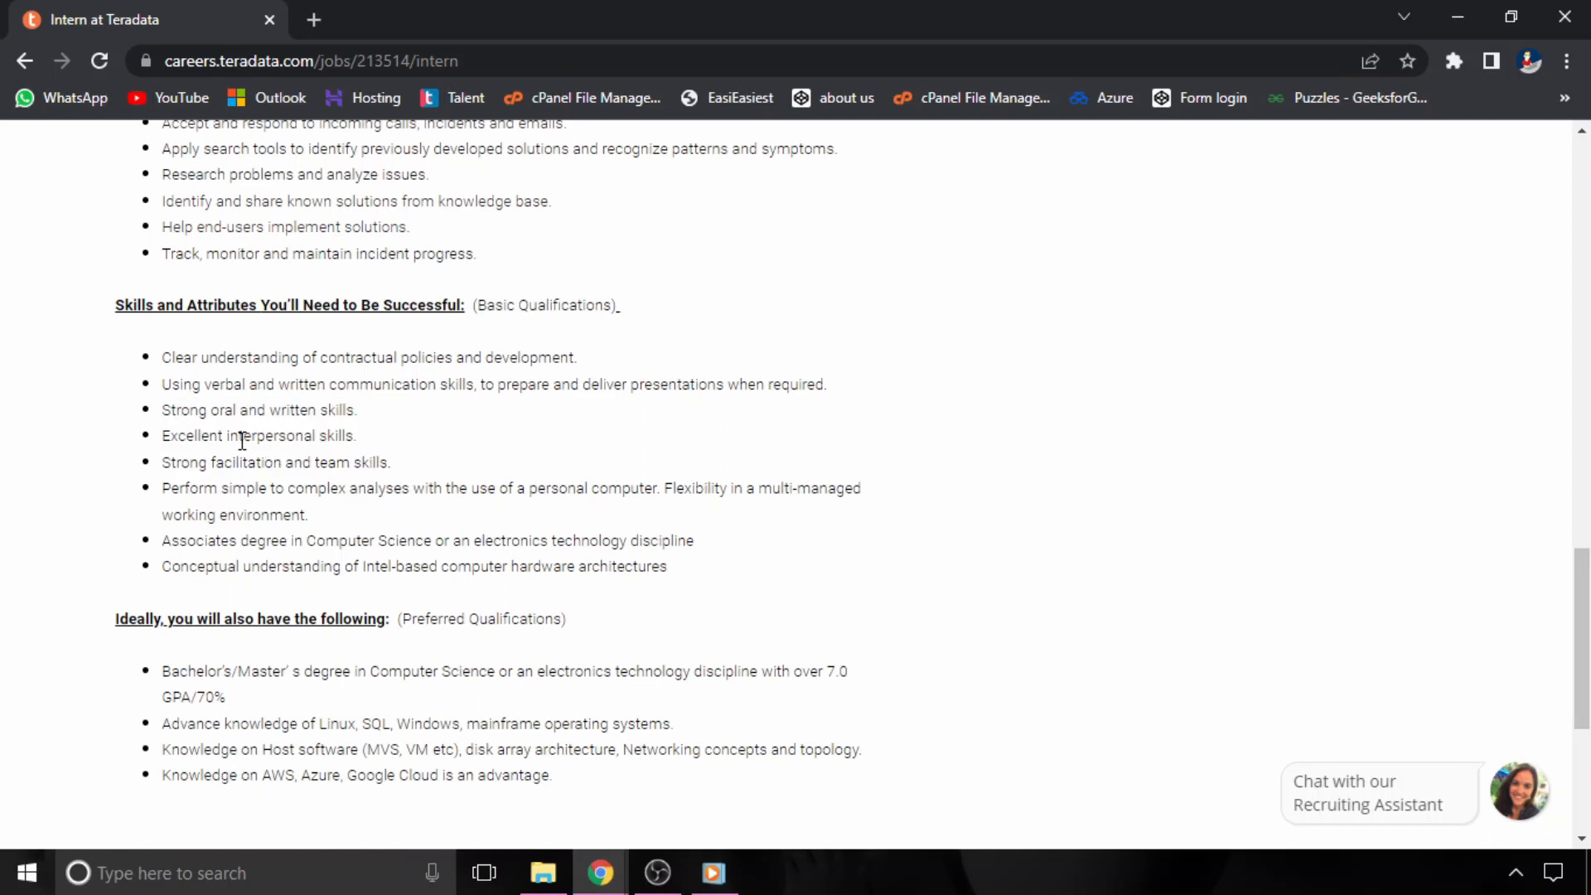
pyautogui.moveTo(162, 357)
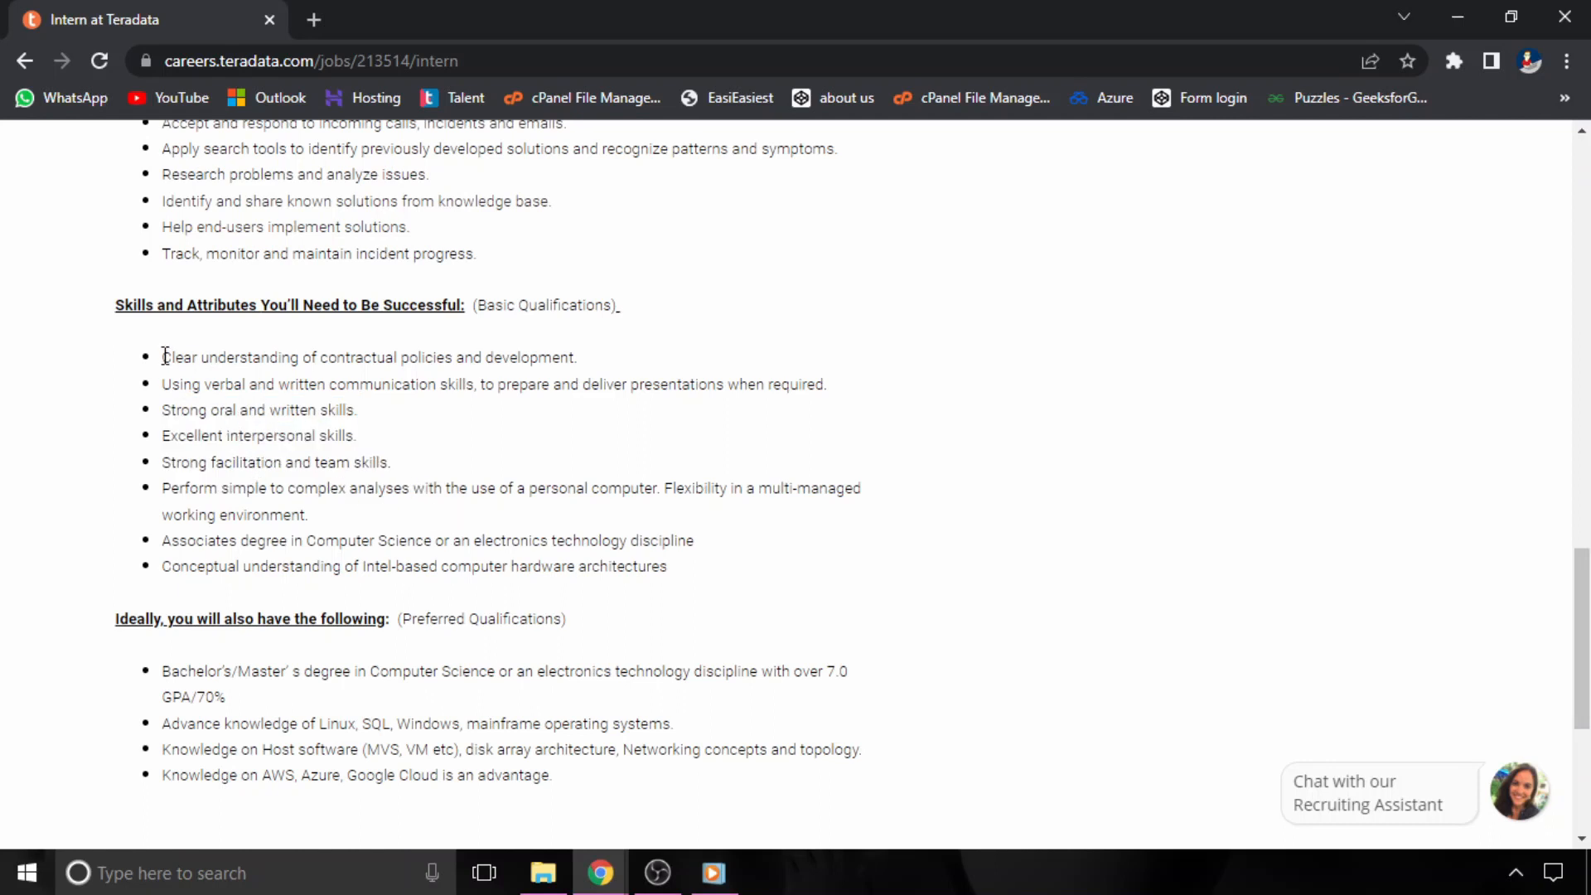